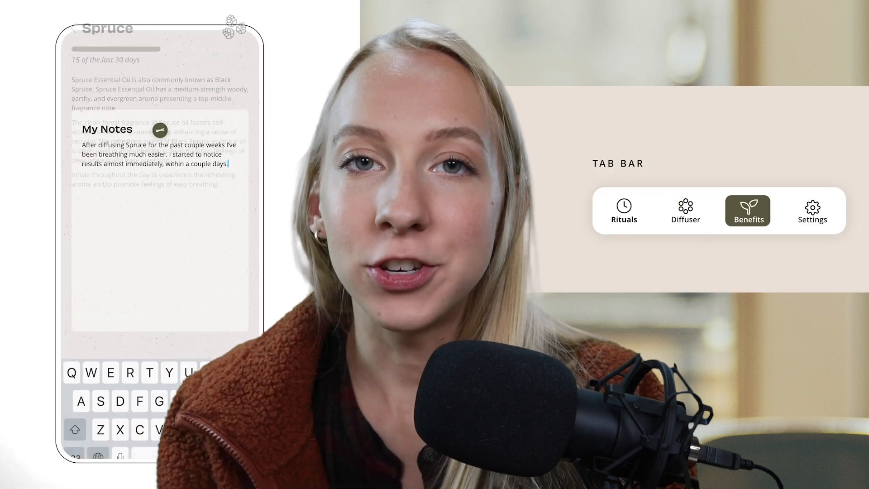
Step: Select the Tab 1 and Tab 2 artboards in the XD canvas to prepare them for linking
left_click(685, 210)
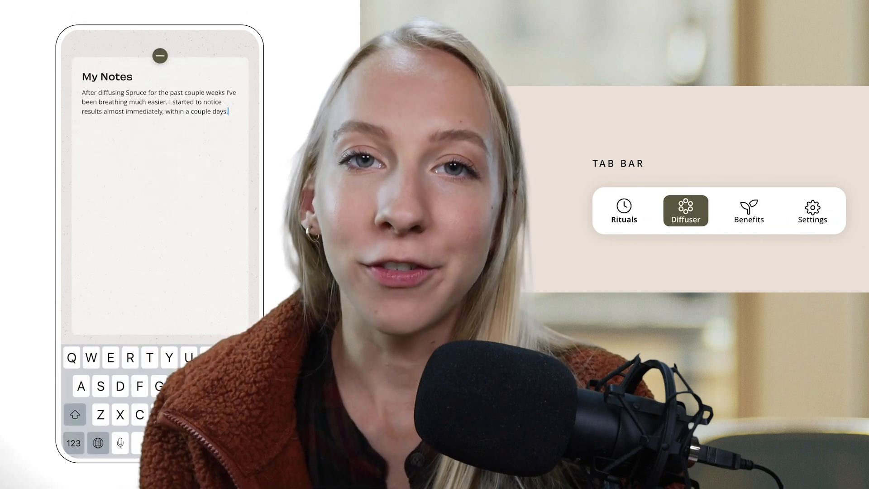
left_click(623, 211)
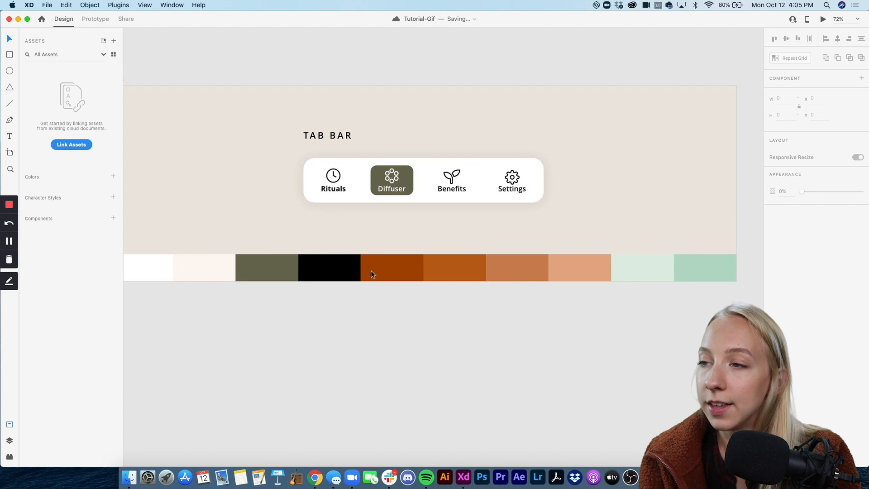
left_click(423, 180)
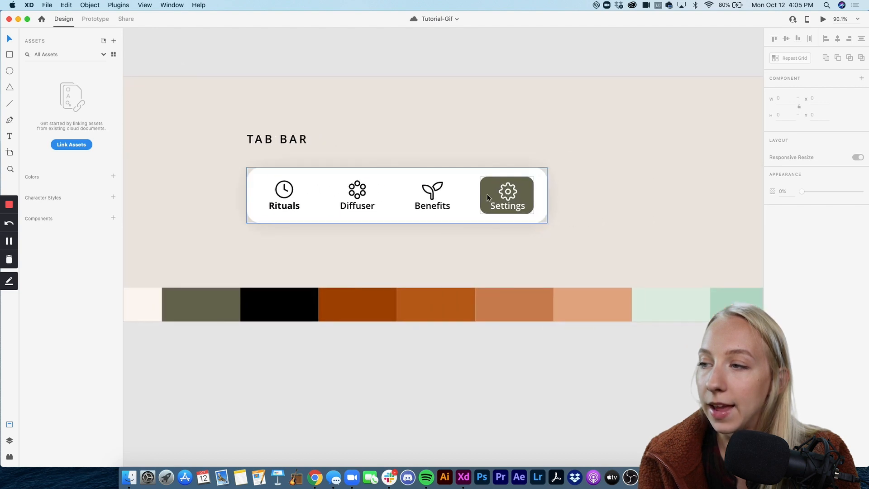
mouse_move(505, 198)
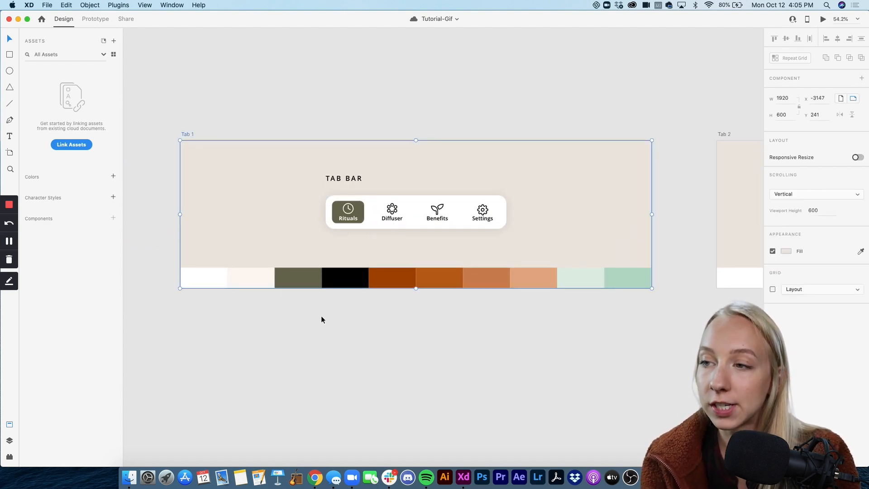
scroll("down", 3)
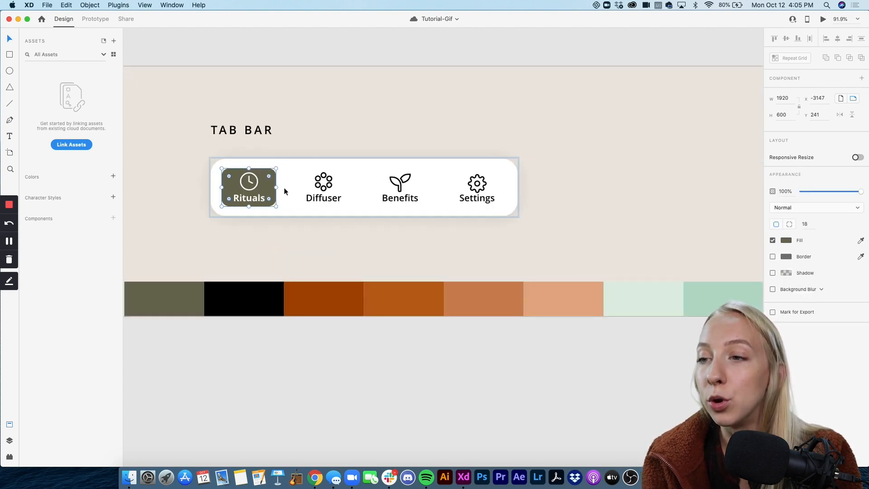
left_click(323, 187)
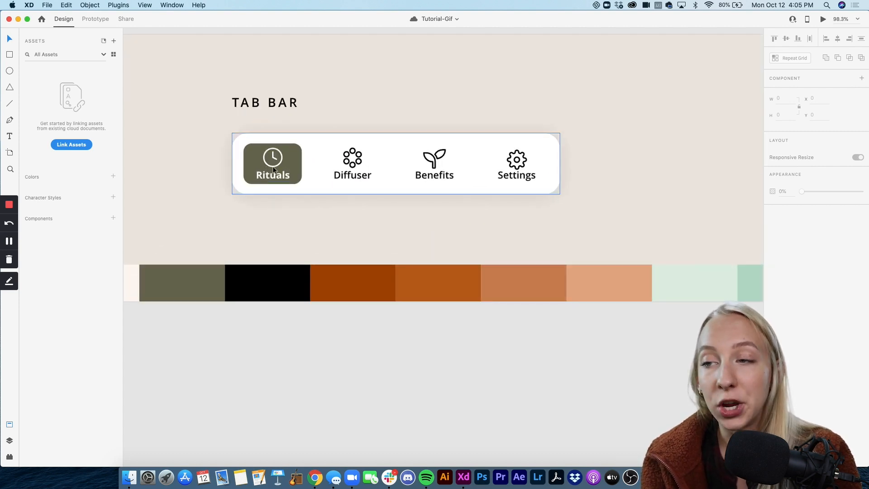
mouse_move(288, 189)
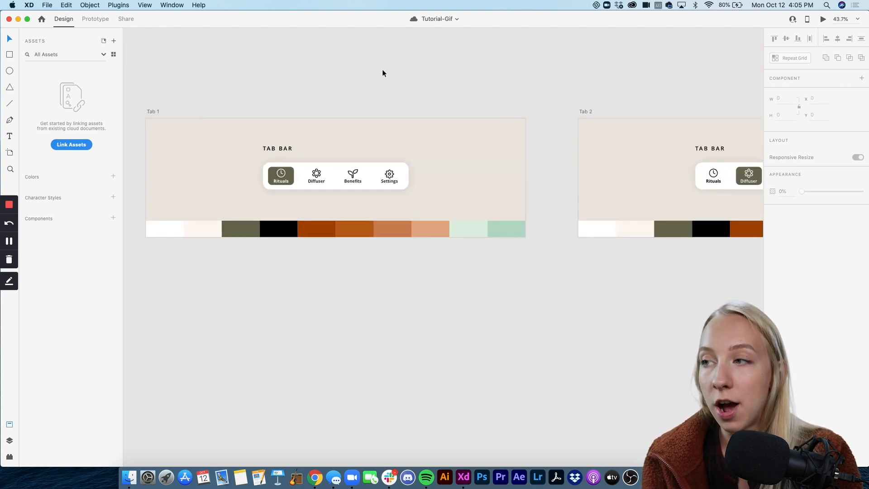
mouse_move(369, 244)
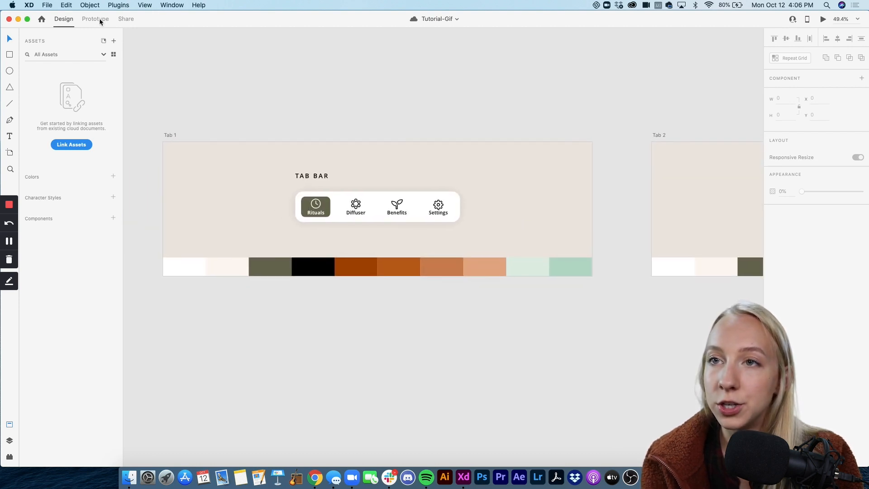
Step: Enter Prototype mode and bring Tab 1 and Tab 2 into view for wiring
left_click(95, 19)
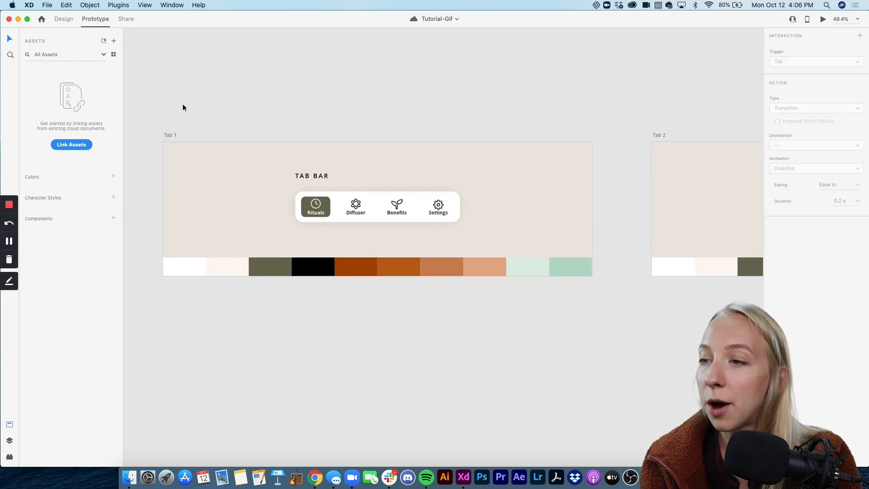
scroll("down", 3)
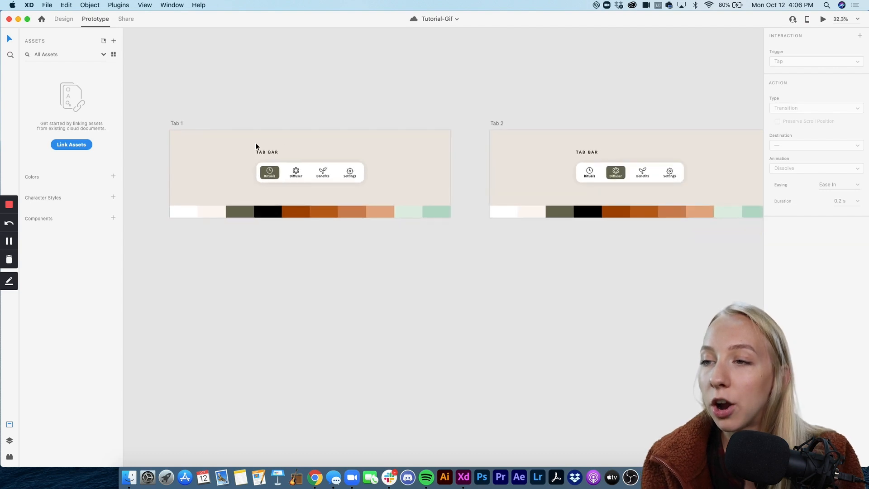
mouse_move(547, 157)
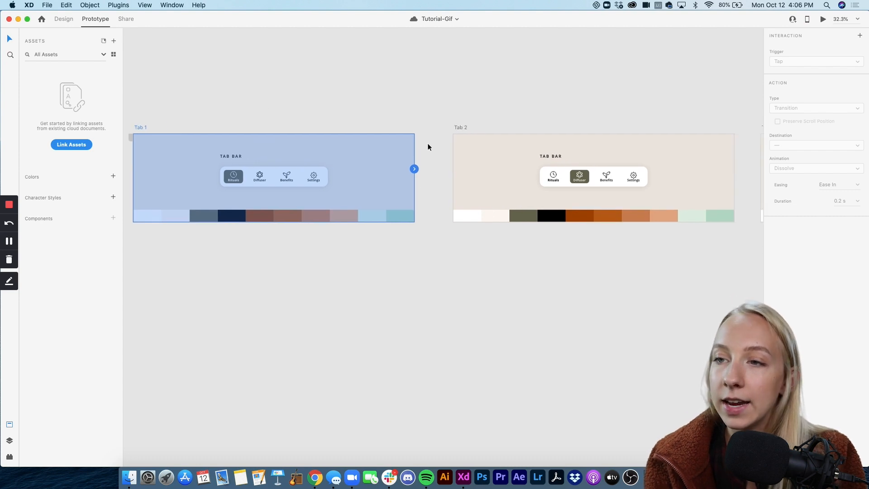
mouse_move(395, 110)
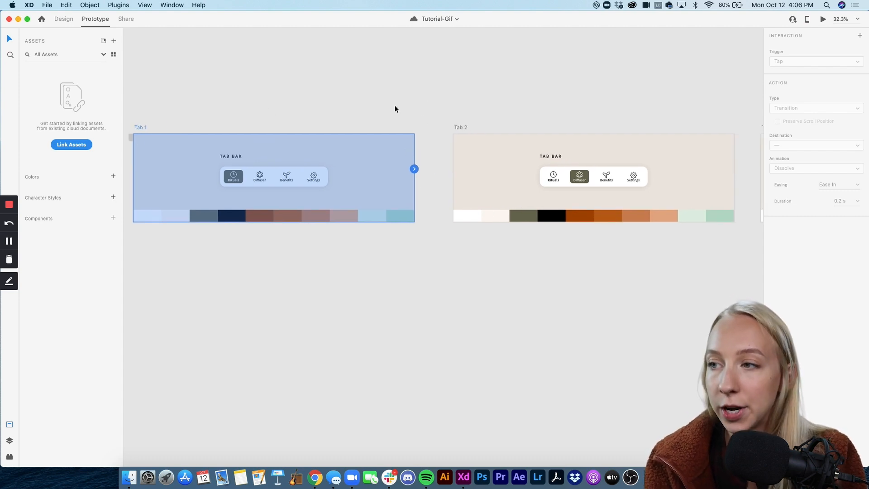
mouse_move(410, 181)
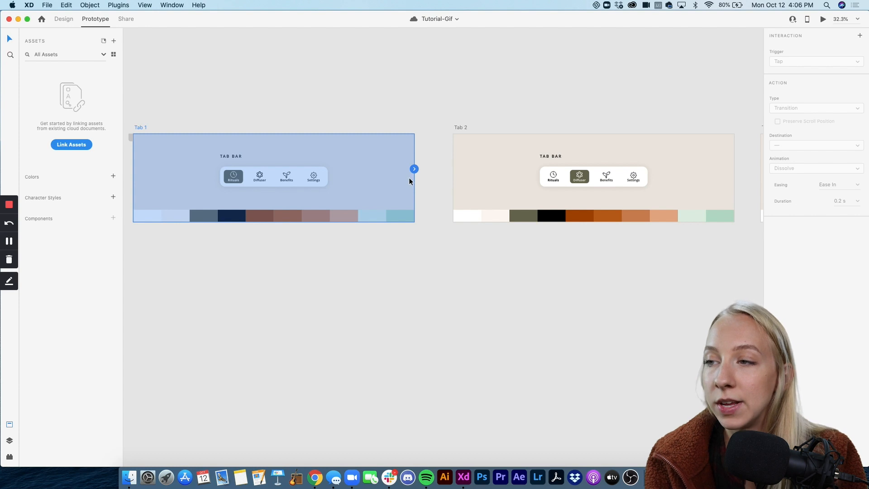
mouse_move(414, 169)
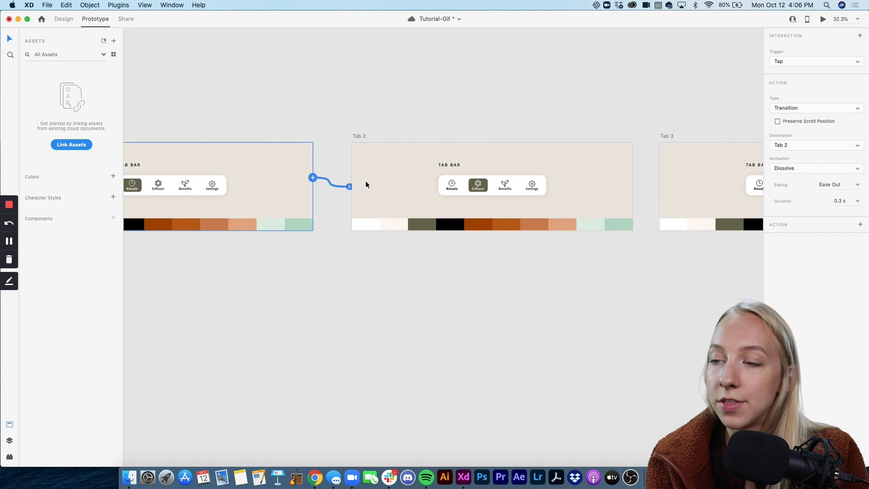
mouse_move(407, 208)
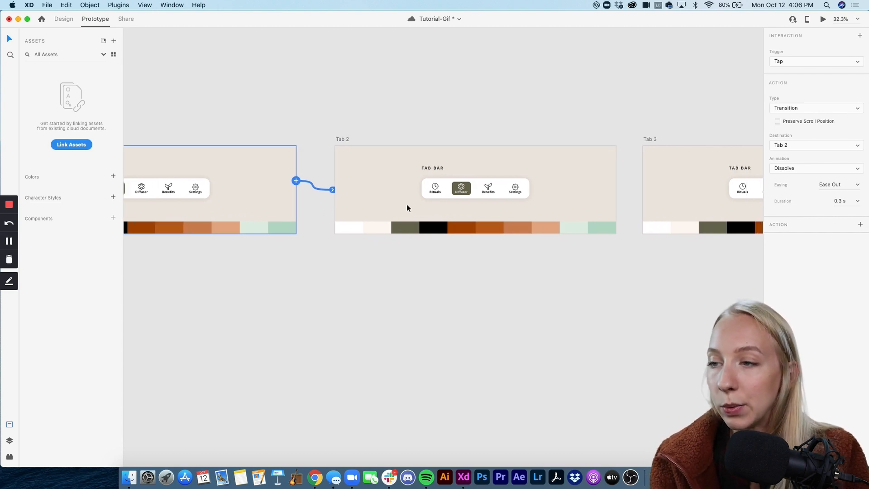
mouse_move(767, 287)
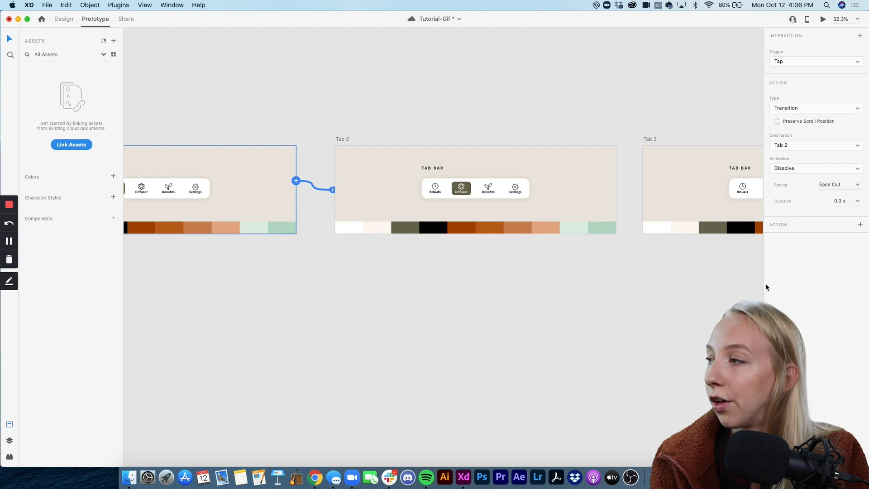
mouse_move(783, 60)
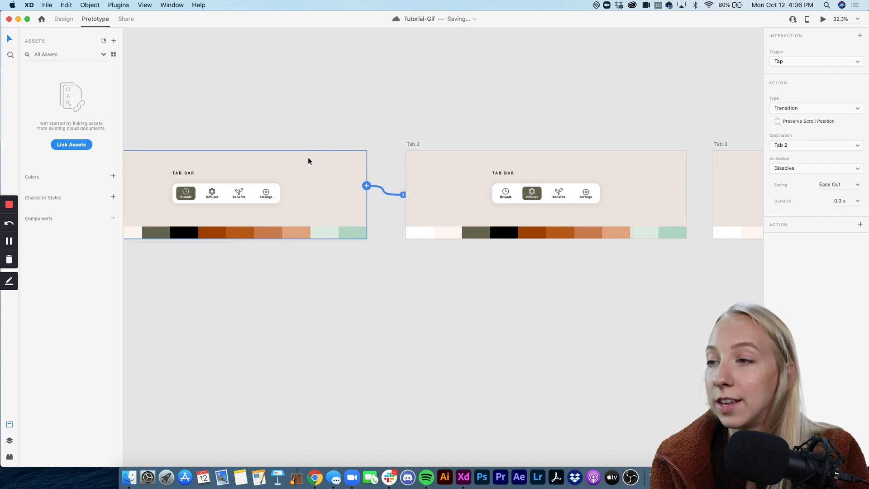
scroll("right", 3)
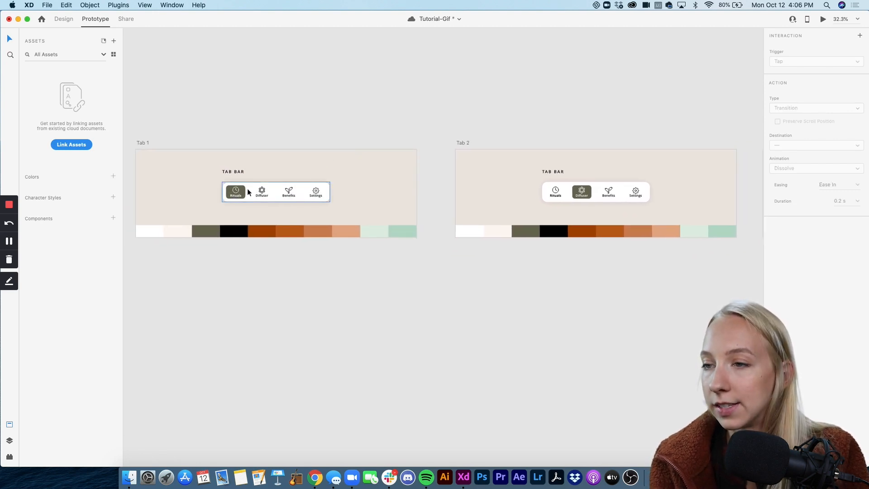
Step: Select the Rituals button in Tab 1's tab bar and link it to Tab 2 with a dissolve
left_click(235, 191)
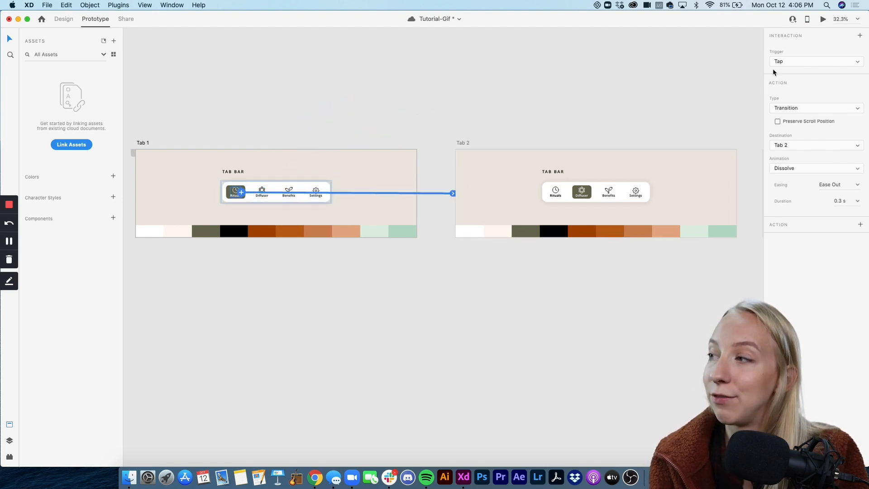
mouse_move(242, 208)
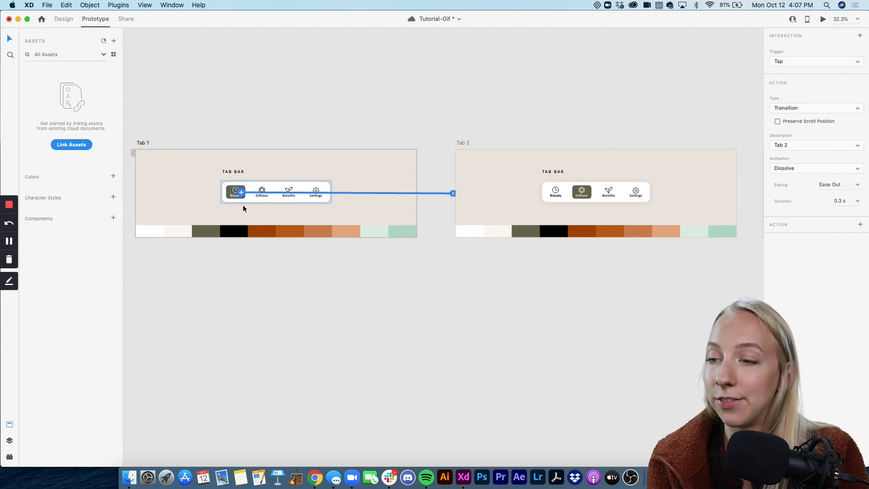
mouse_move(178, 145)
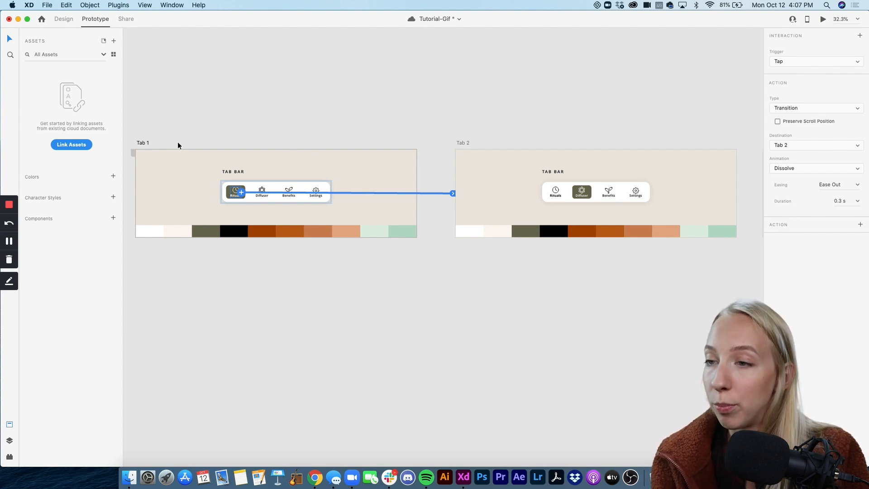
mouse_move(222, 202)
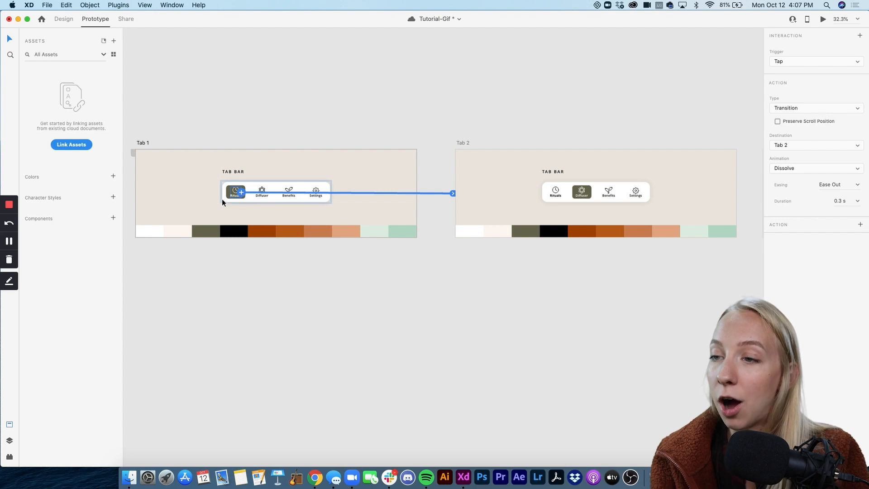
mouse_move(501, 196)
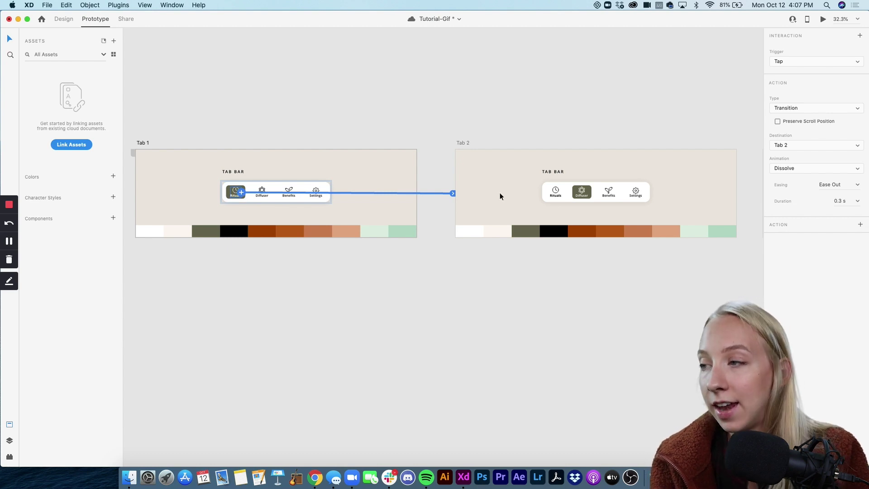
mouse_move(379, 73)
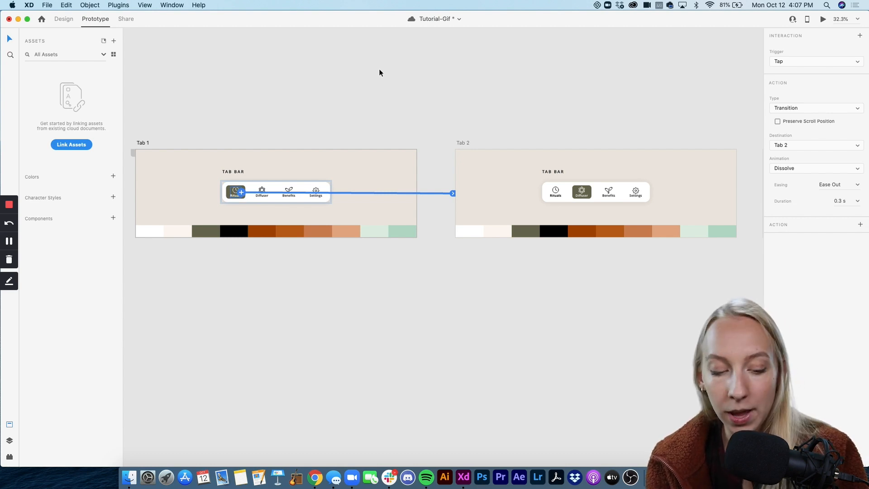
Step: Link the whole Tab 1 artboard to Tab 2 with a Time-triggered dissolve transition
left_click(355, 97)
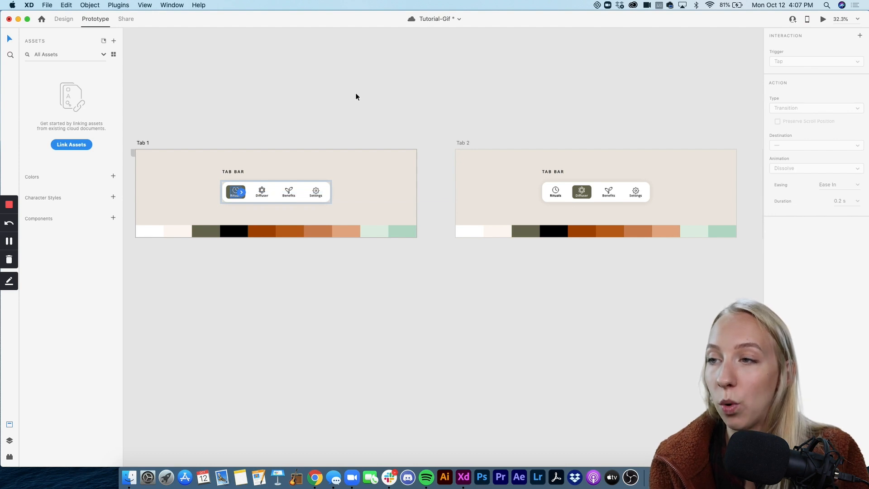
left_click(275, 192)
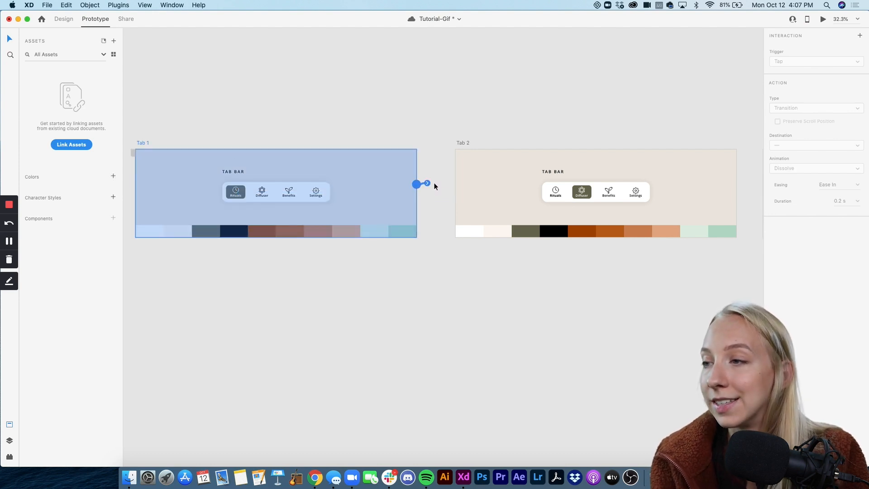
left_click(814, 61)
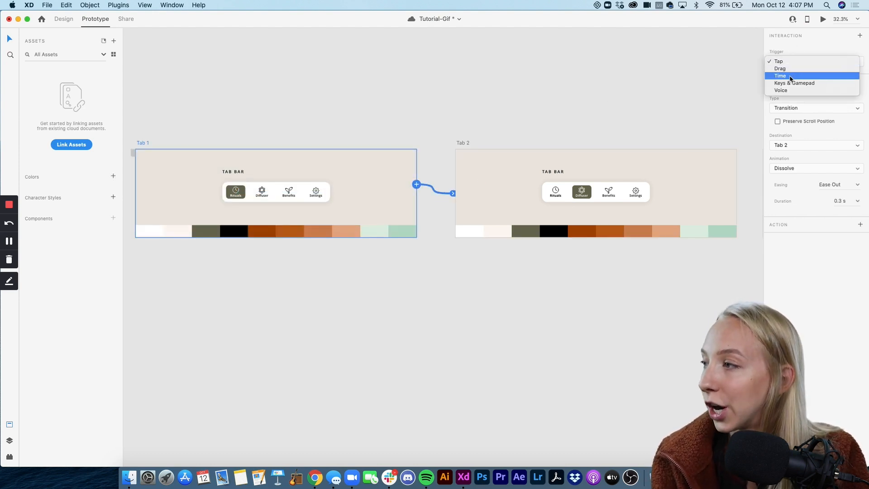
left_click(780, 76)
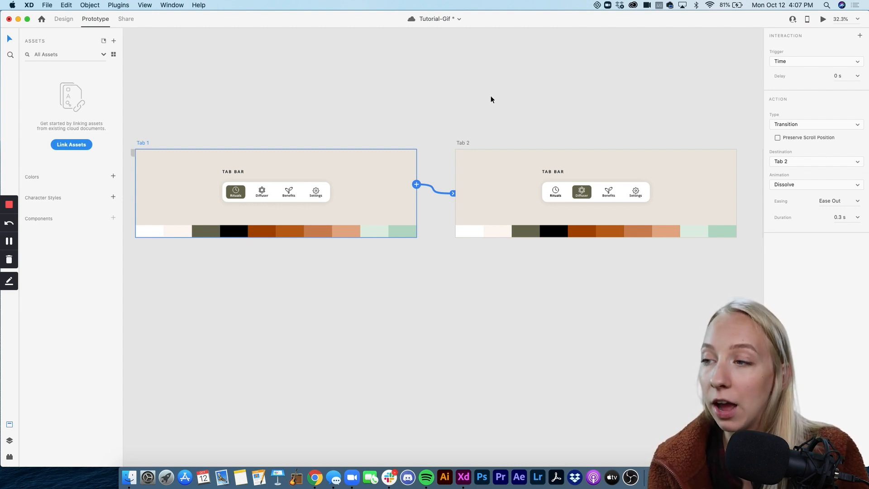
mouse_move(434, 250)
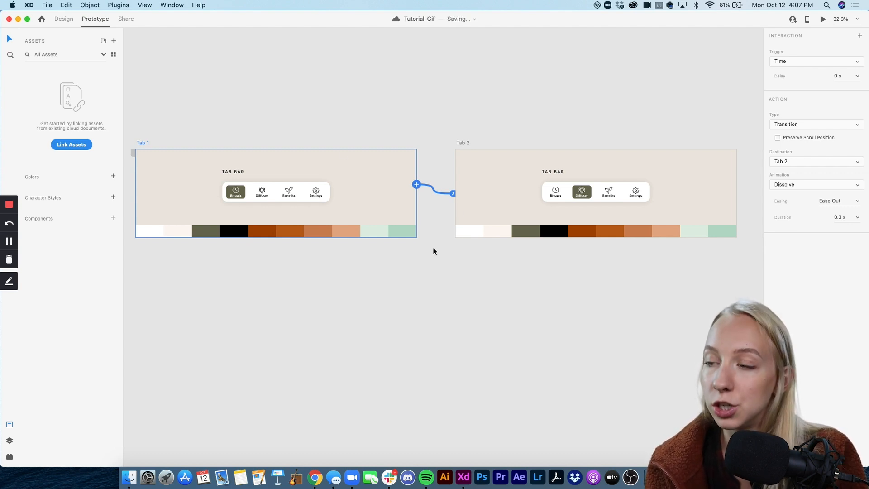
mouse_move(468, 138)
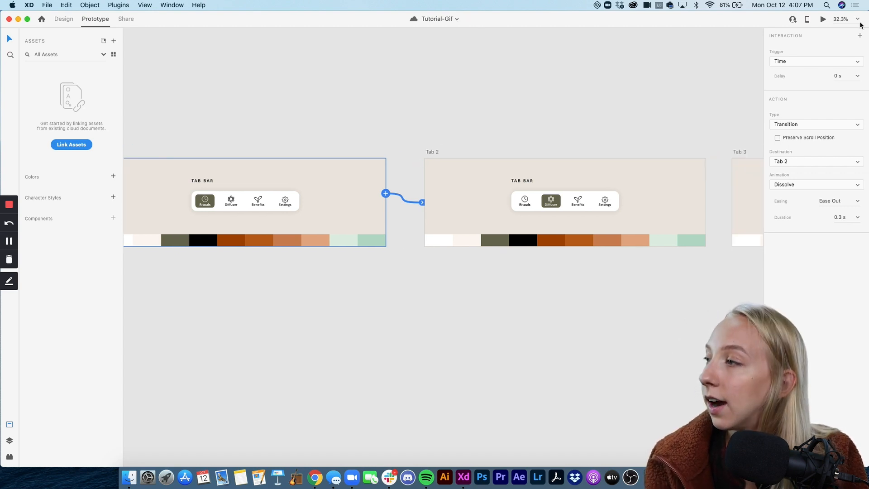
Step: Keep the Time trigger and set its delay to 1 second
left_click(814, 60)
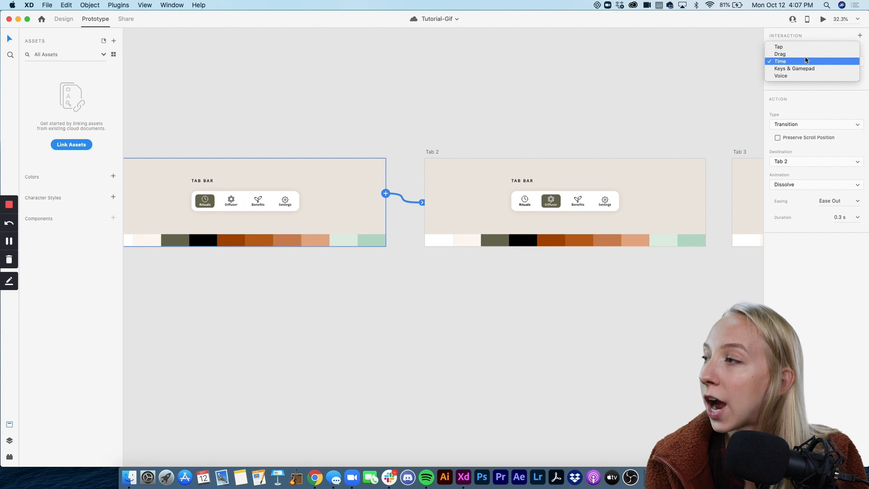
left_click(780, 60)
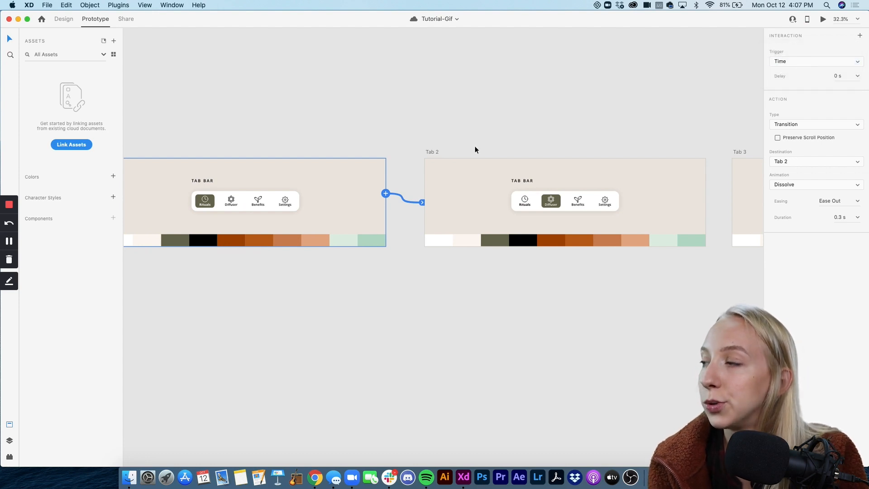
mouse_move(780, 79)
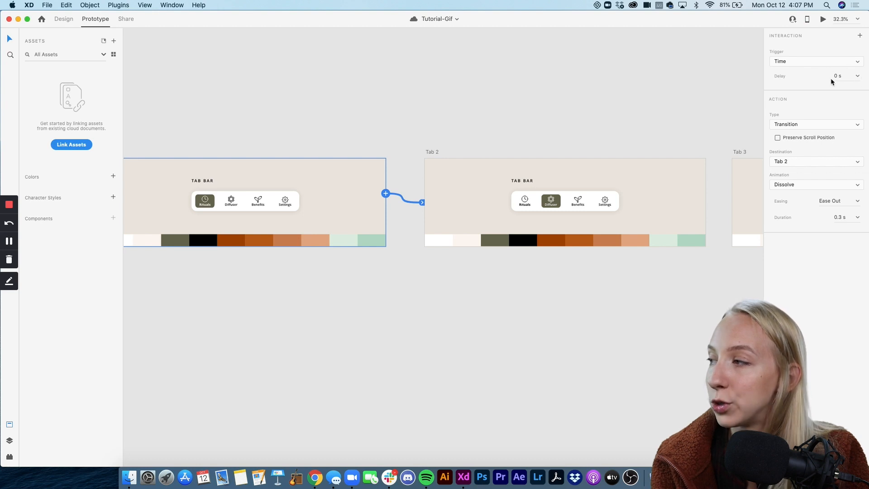
mouse_move(482, 202)
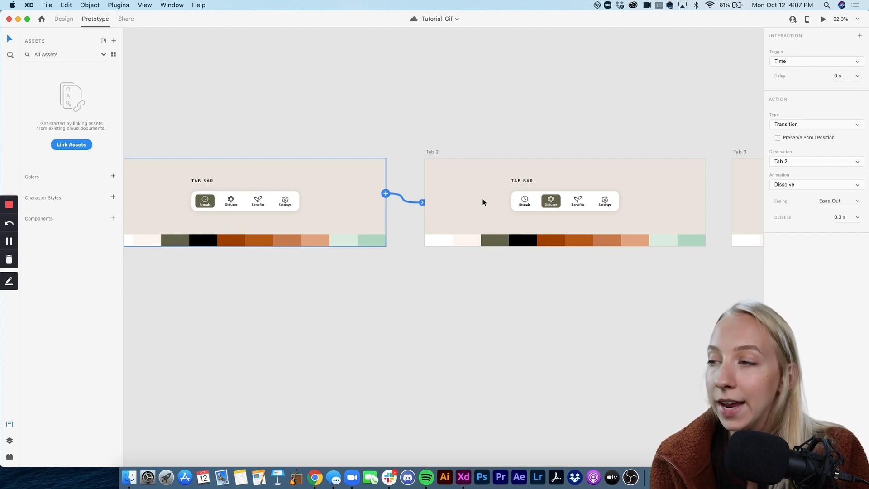
mouse_move(847, 84)
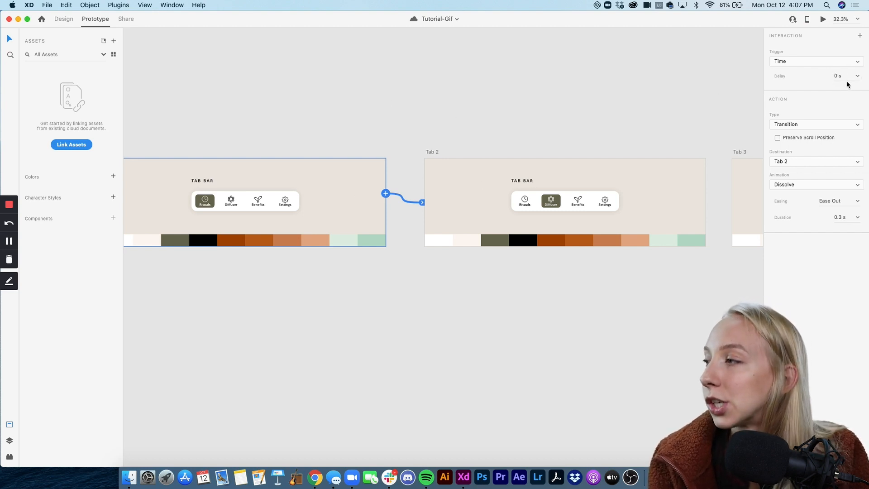
left_click(844, 75)
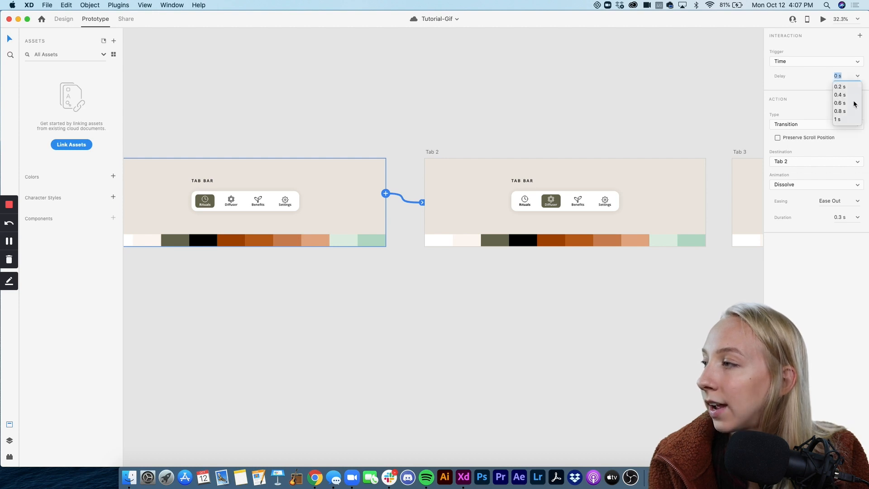
left_click(838, 120)
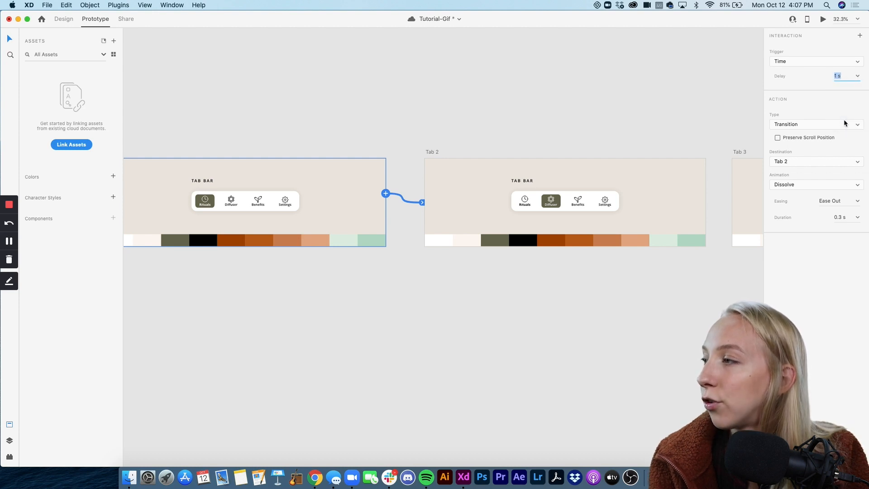
mouse_move(551, 115)
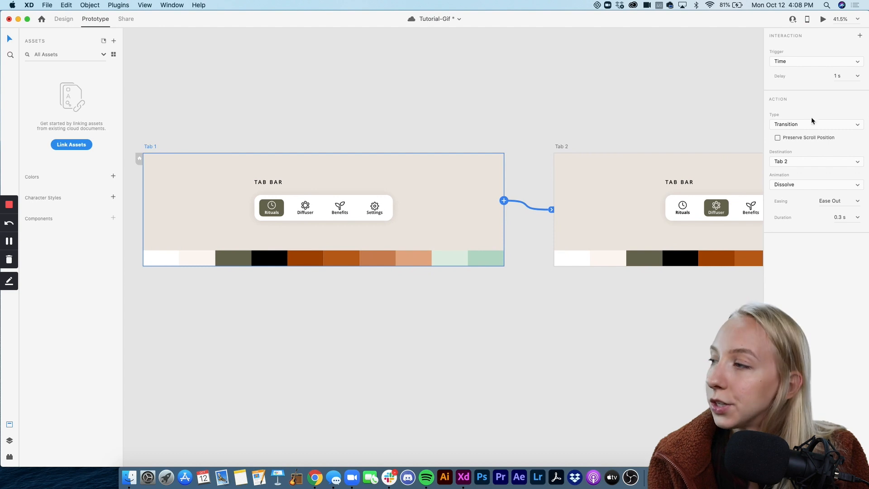
mouse_move(800, 132)
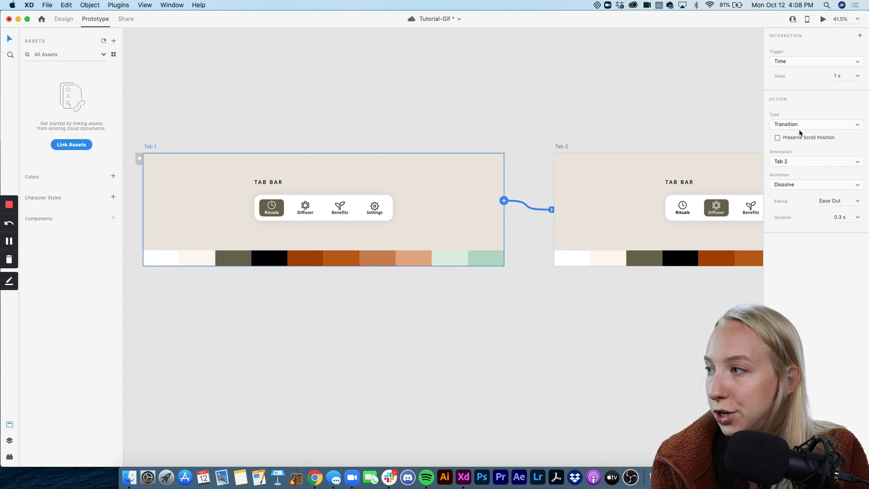
Step: Change the transition to Auto-Animate with Snap easing over 0.3 s
left_click(815, 124)
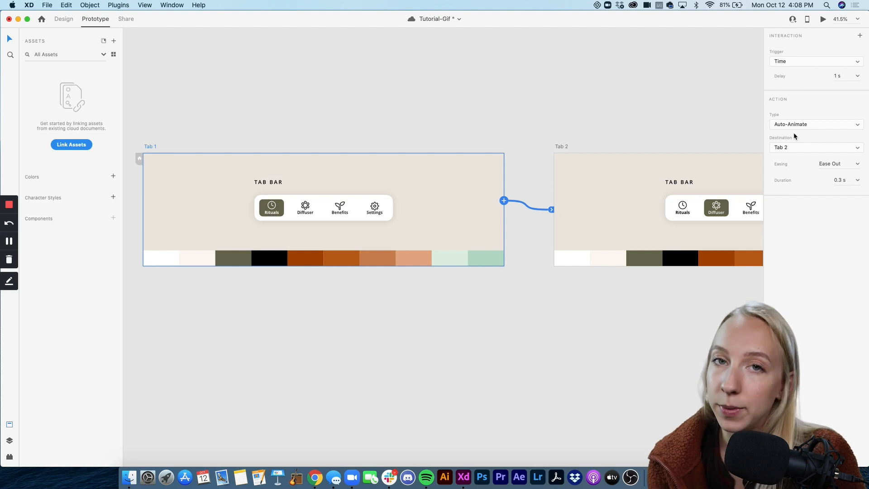
mouse_move(644, 198)
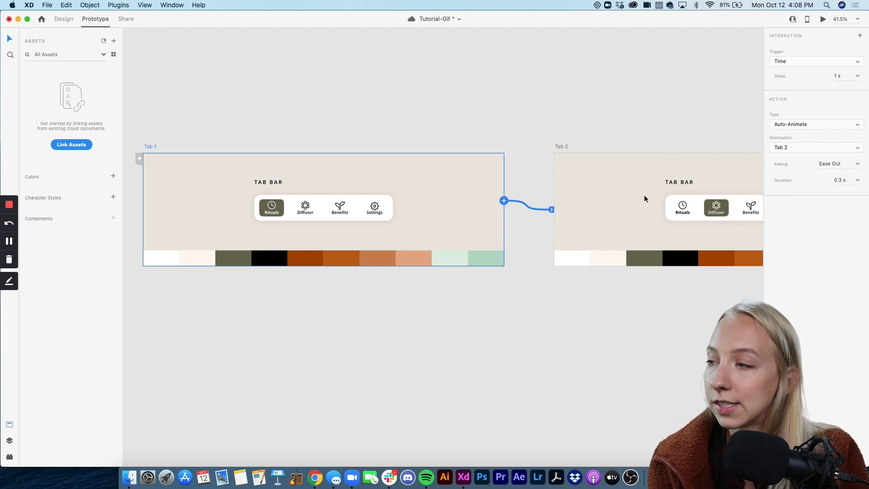
left_click(304, 209)
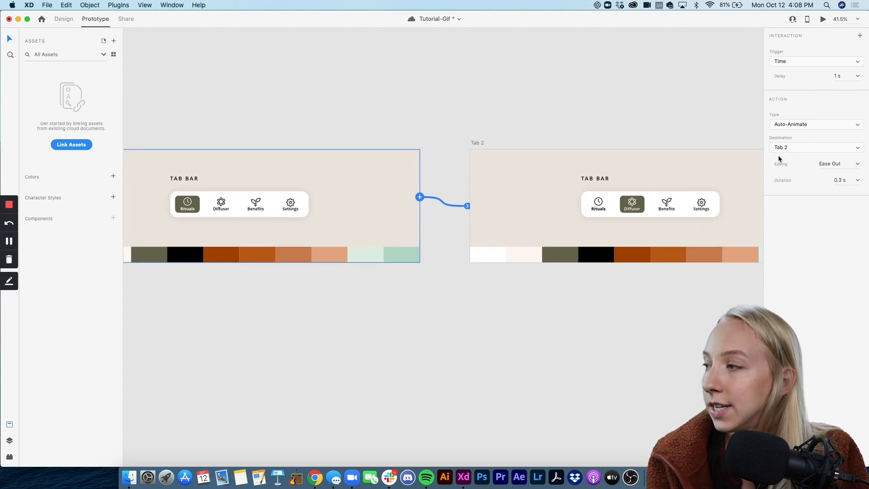
mouse_move(488, 149)
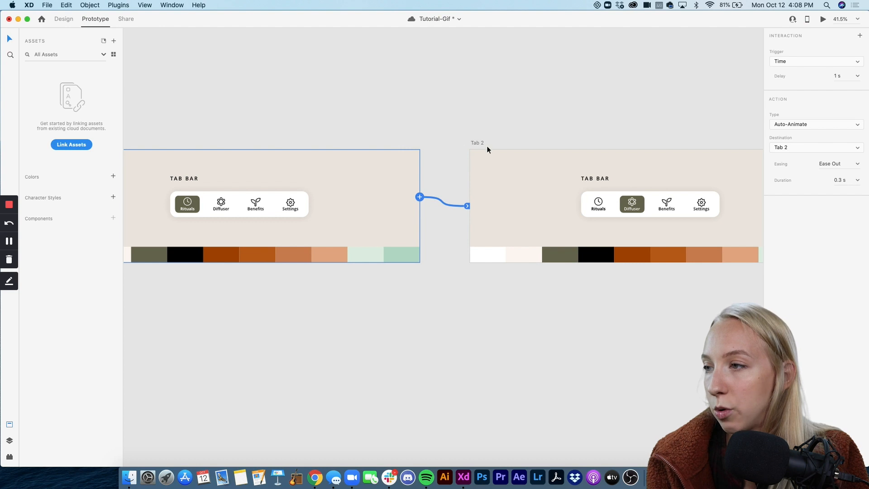
mouse_move(698, 146)
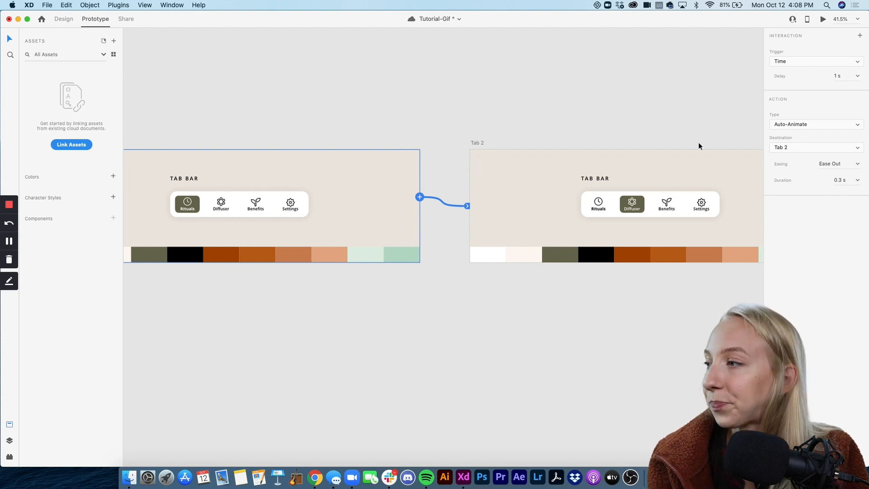
left_click(838, 163)
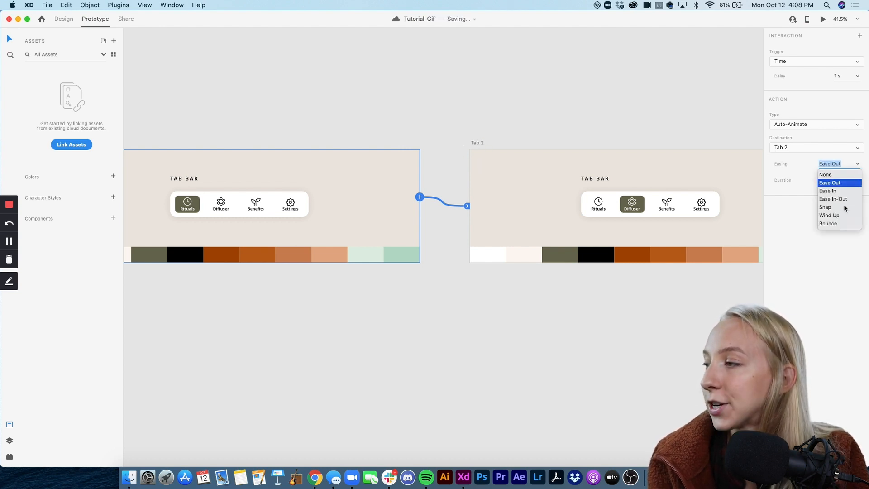
left_click(825, 206)
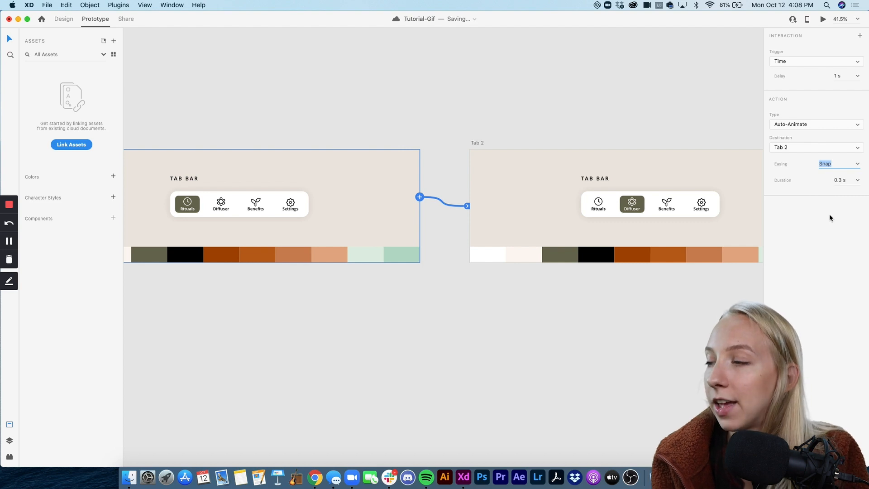
left_click(196, 209)
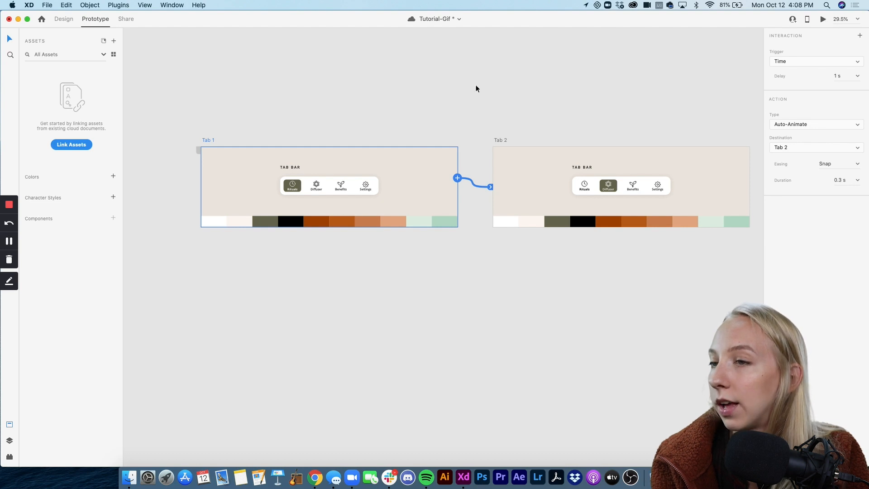
mouse_move(822, 21)
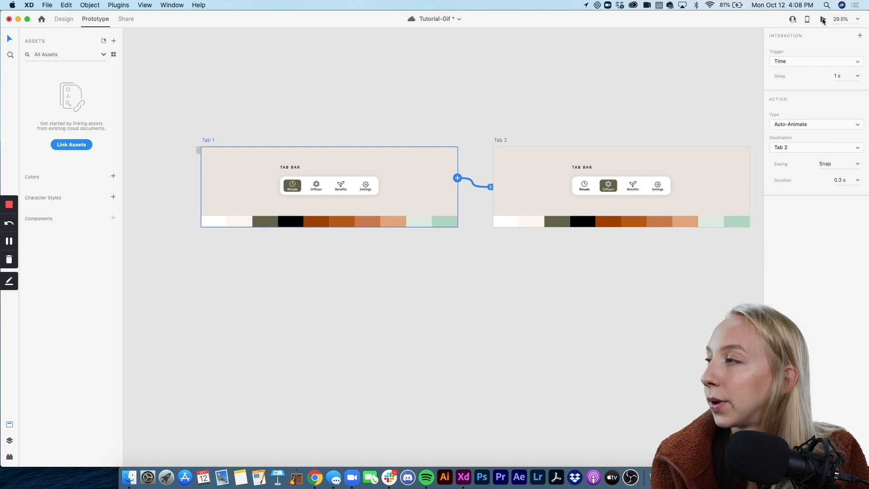
Step: Wire Tab 2→Tab 3, Tab 3→Tab 4 and Tab 4→Tab 1 with the same timed Snap auto-animate
left_click(793, 18)
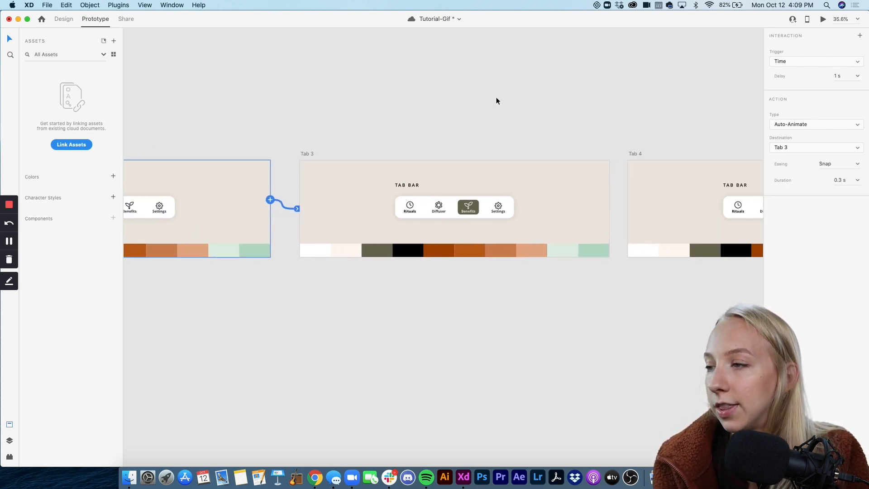
left_click(410, 208)
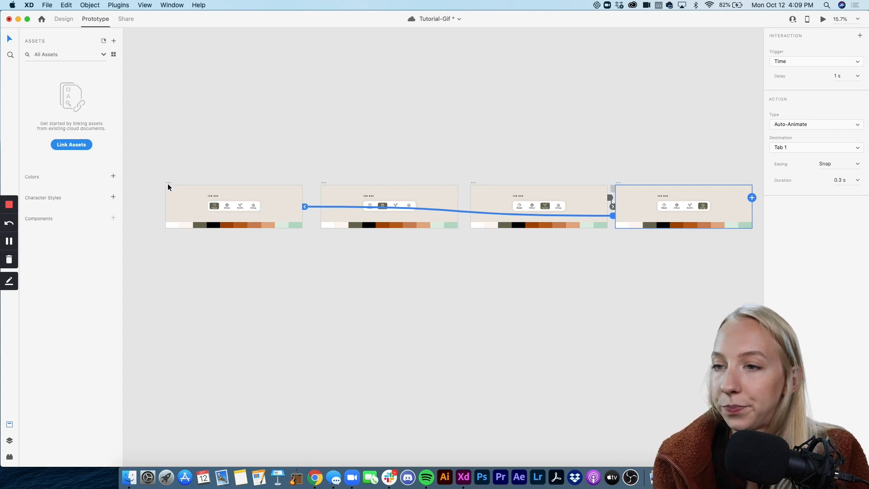
Step: Preview the four-tab loop from Tab 1 cycling automatically, then return to the canvas
left_click(233, 207)
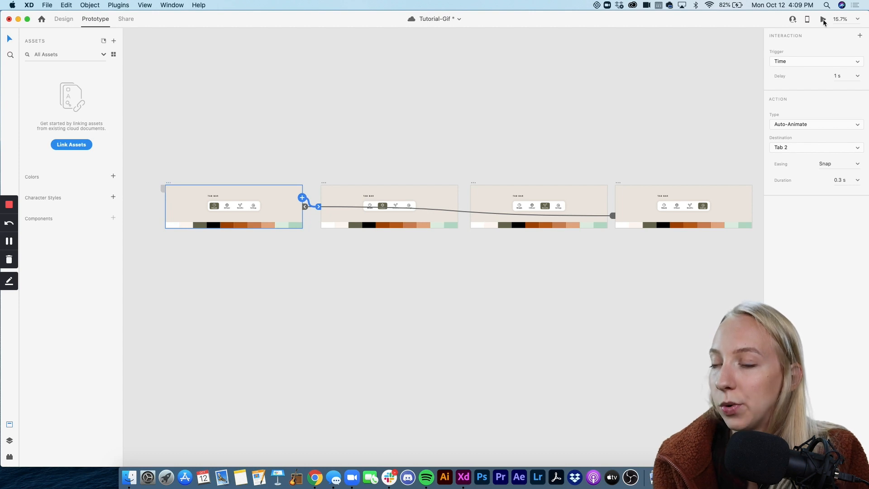
left_click(823, 18)
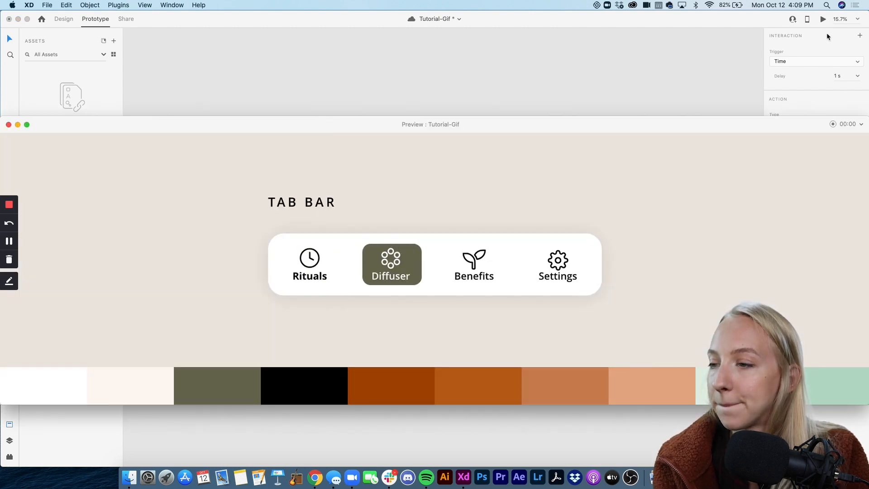
left_click(473, 265)
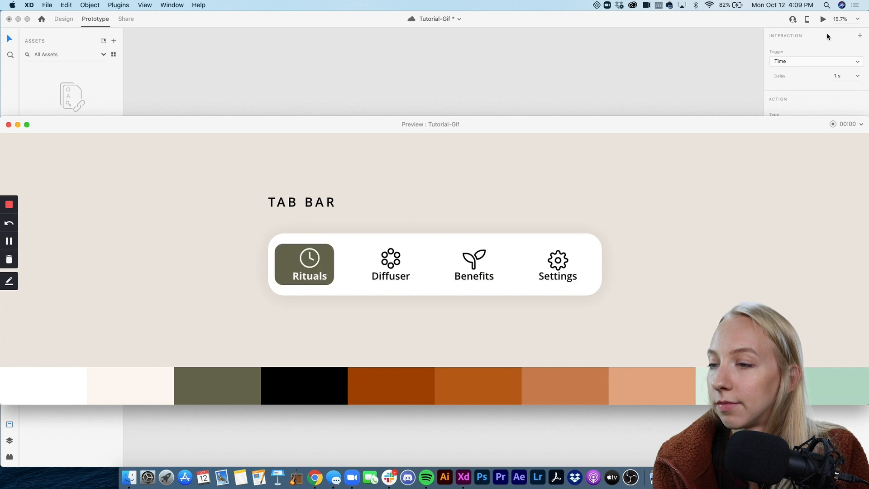
left_click(390, 264)
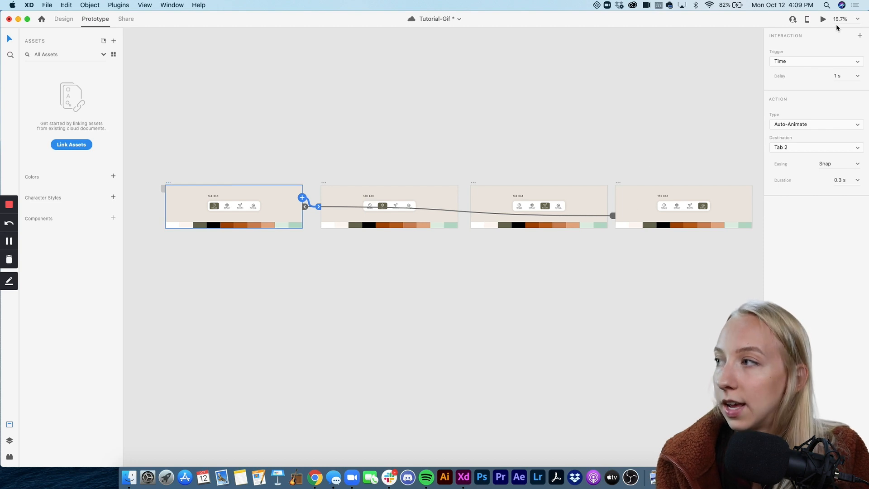
Step: Record the looping prototype in preview and stop to reach the Save As dialog
left_click(823, 18)
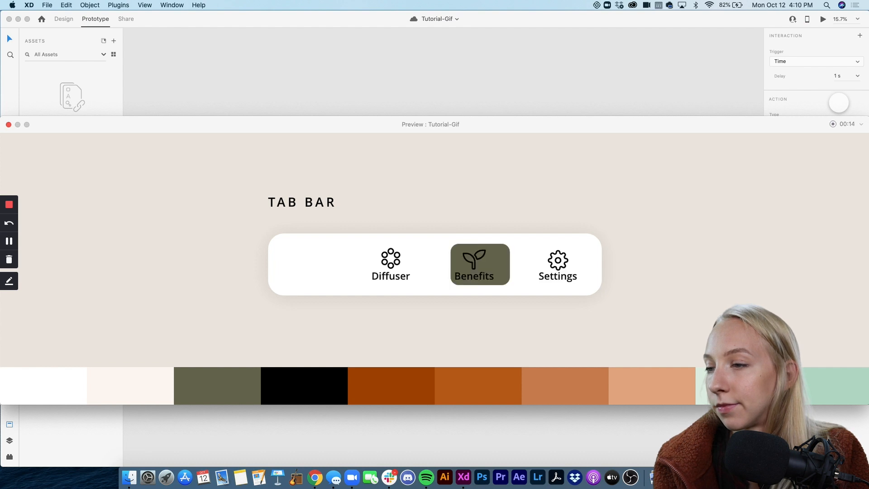
left_click(833, 124)
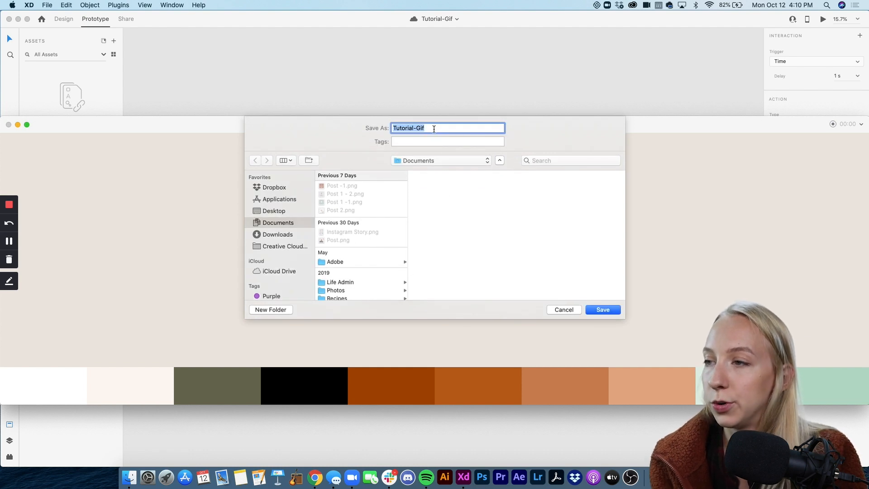
Step: Save the preview recording as tabbar.mp4 on the Desktop
type("tabbar")
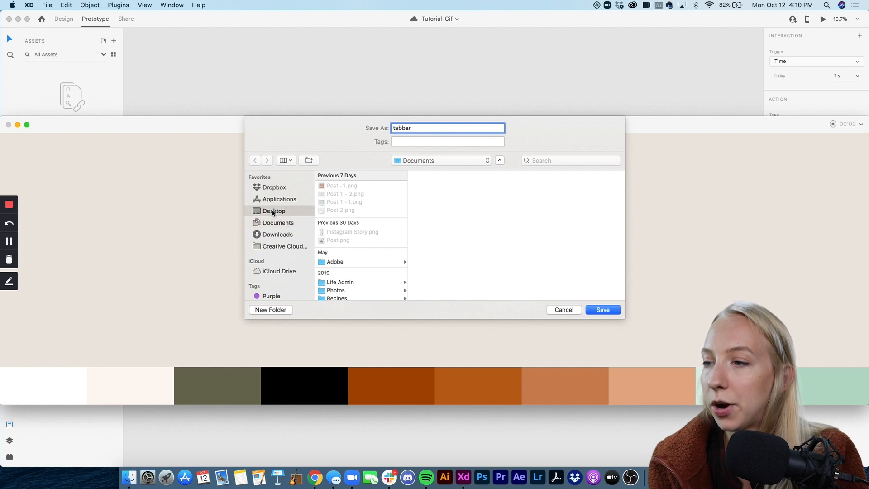
left_click(603, 310)
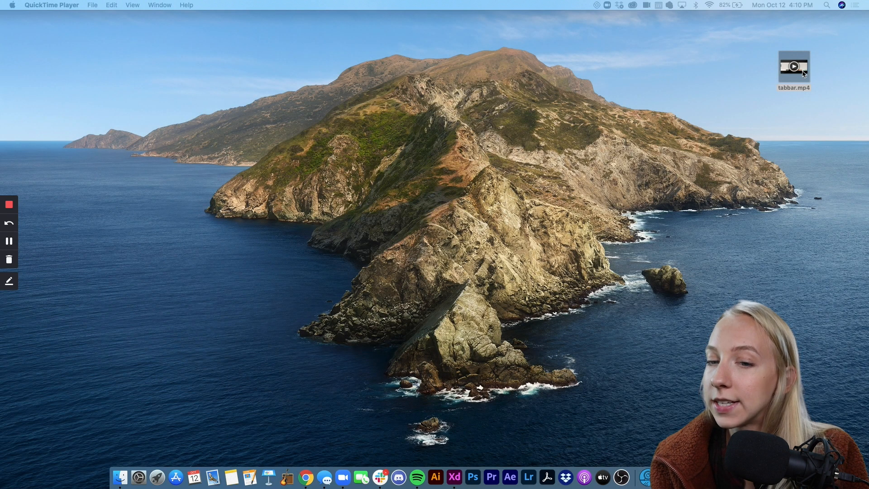
Step: Trim tabbar.mp4 in QuickTime so the clip starts at about 3.42 seconds
double_click(792, 66)
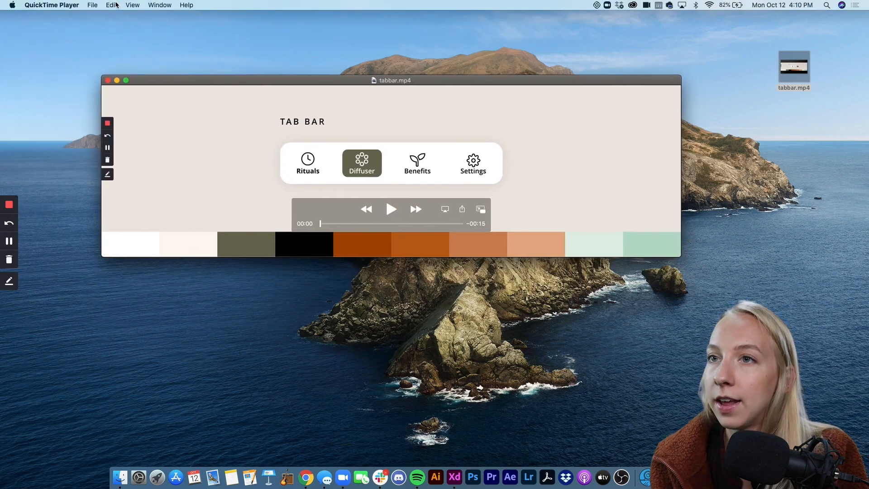
left_click(111, 6)
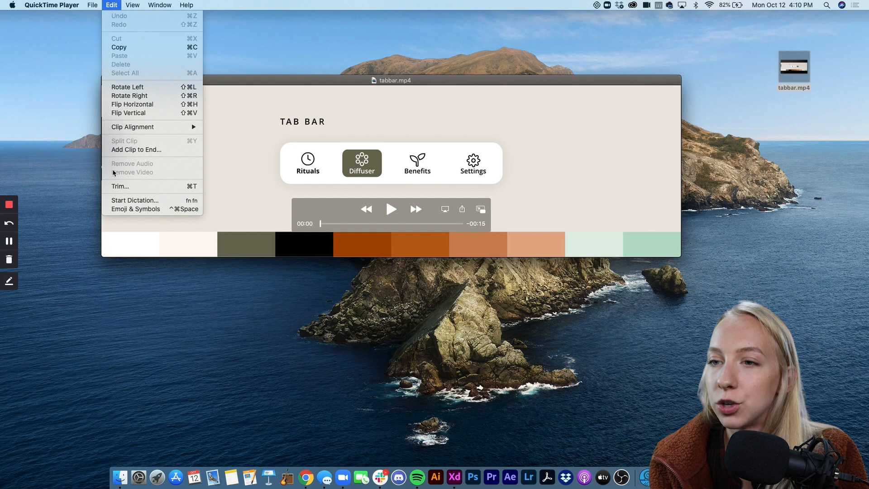
left_click(120, 185)
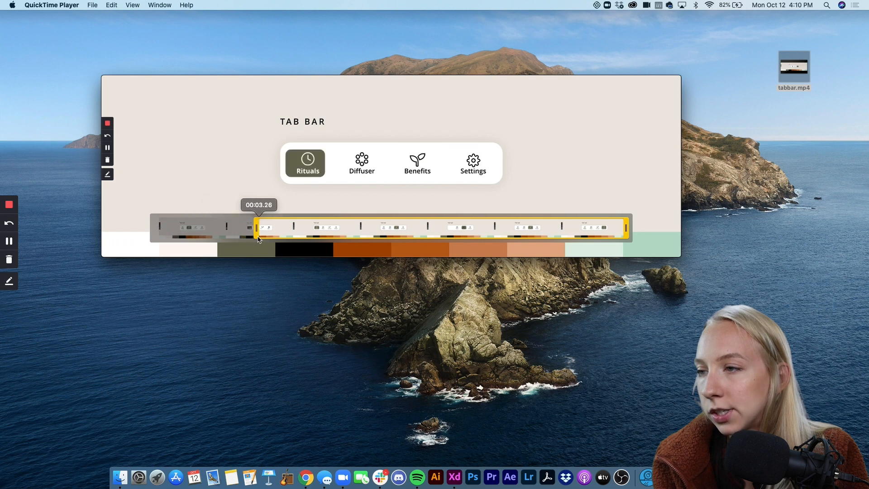
left_click_drag(256, 227, 263, 227)
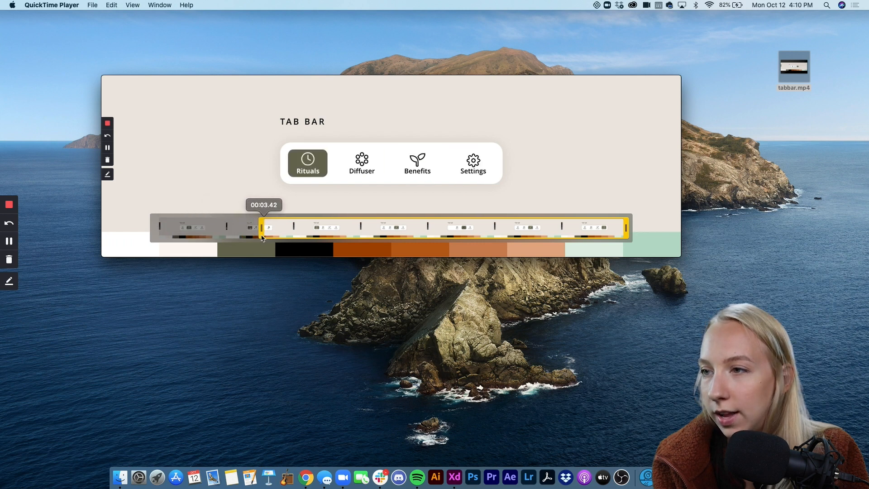
left_click_drag(261, 227, 253, 227)
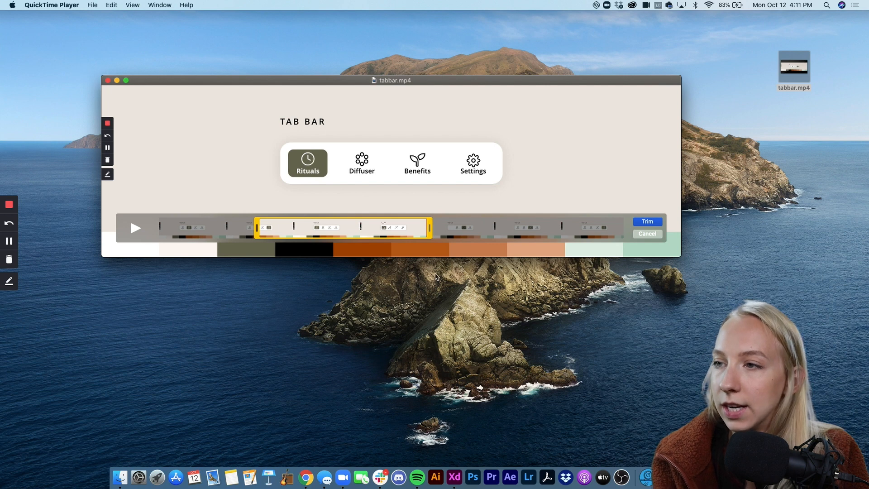
left_click(646, 221)
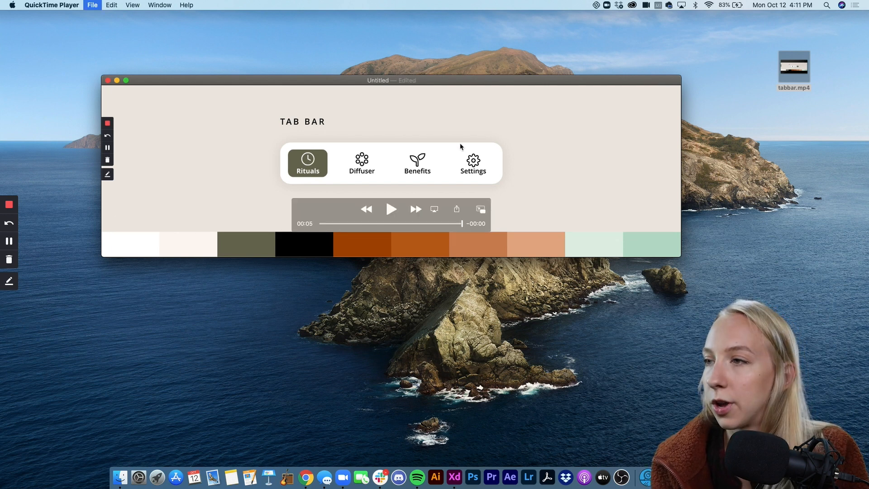
Step: Export the trimmed clip as tabbar.mp4, replacing the original on the desktop
left_click(92, 5)
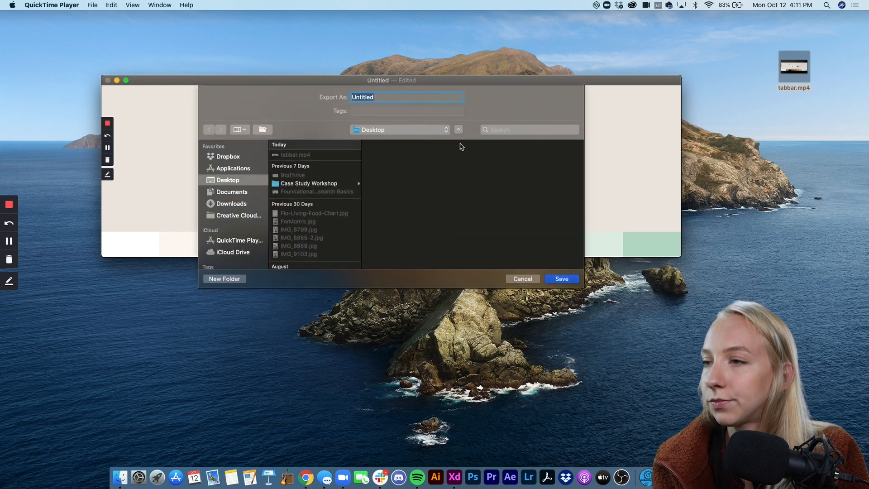
type("tab")
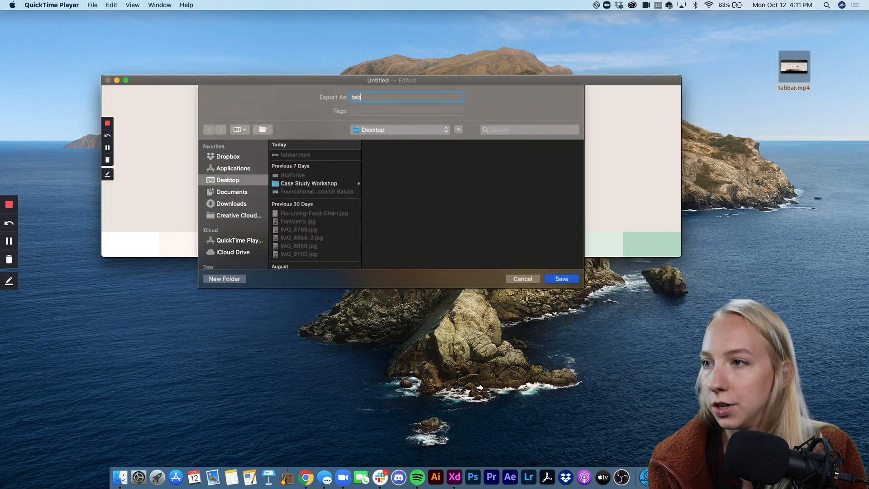
left_click(562, 279)
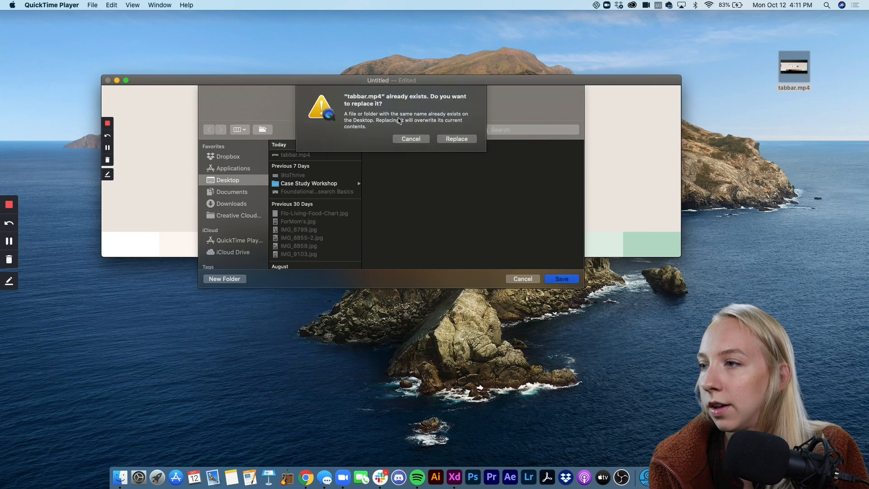
left_click(455, 139)
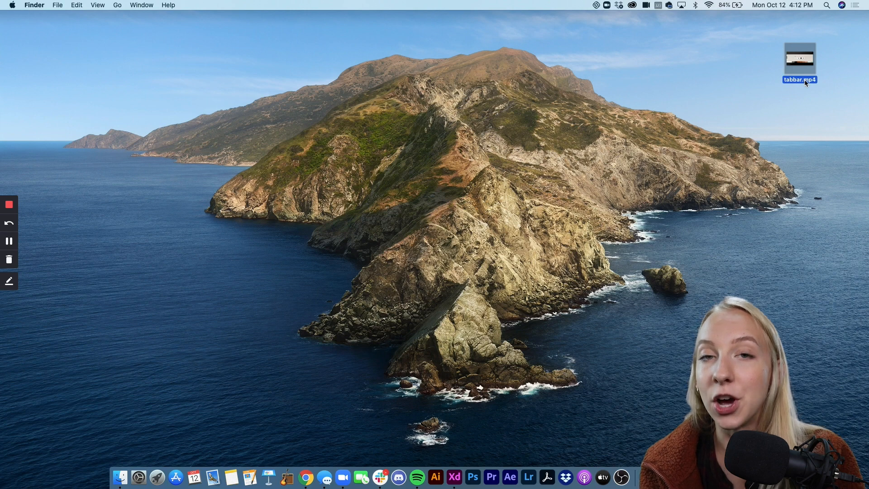
mouse_move(472, 477)
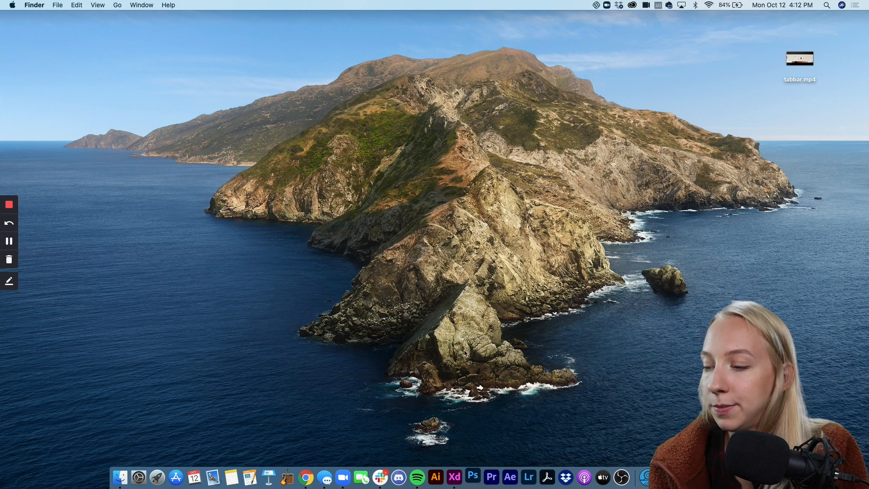
Step: Import tabbar.mp4 via Video Frames to Layers, whole clip as a frame animation, accepting the size warning
left_click(472, 477)
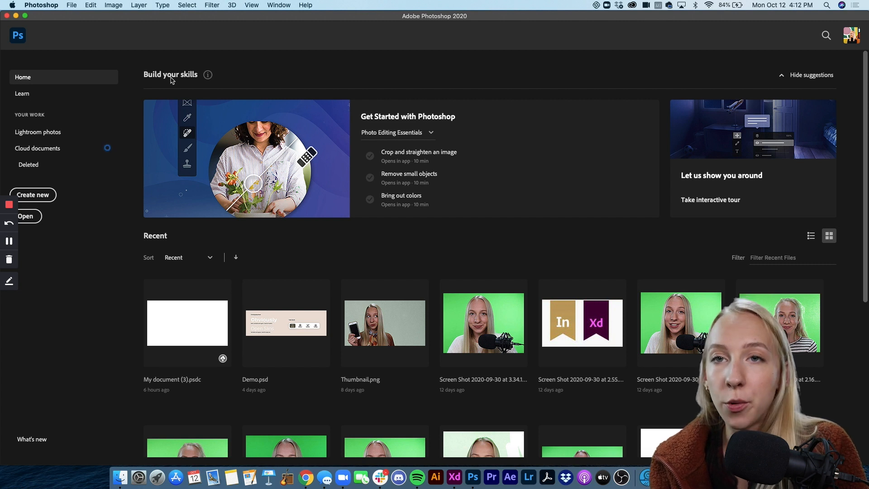
left_click(72, 5)
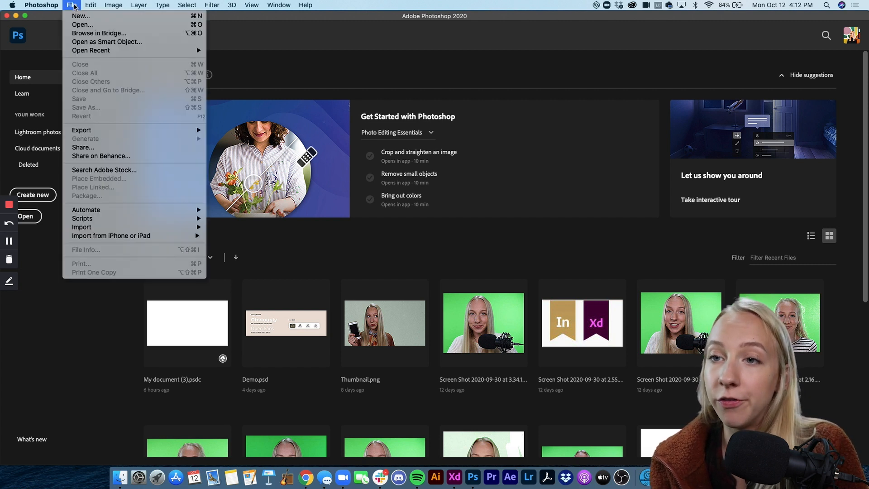
mouse_move(86, 209)
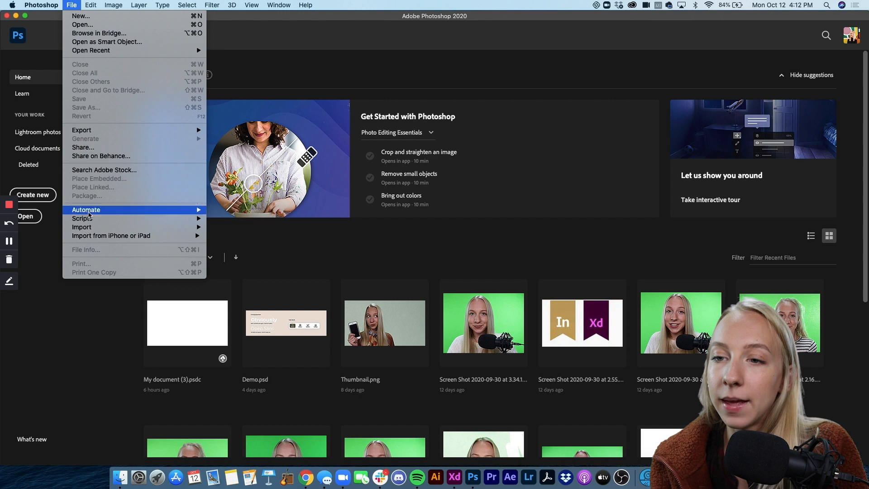
mouse_move(81, 226)
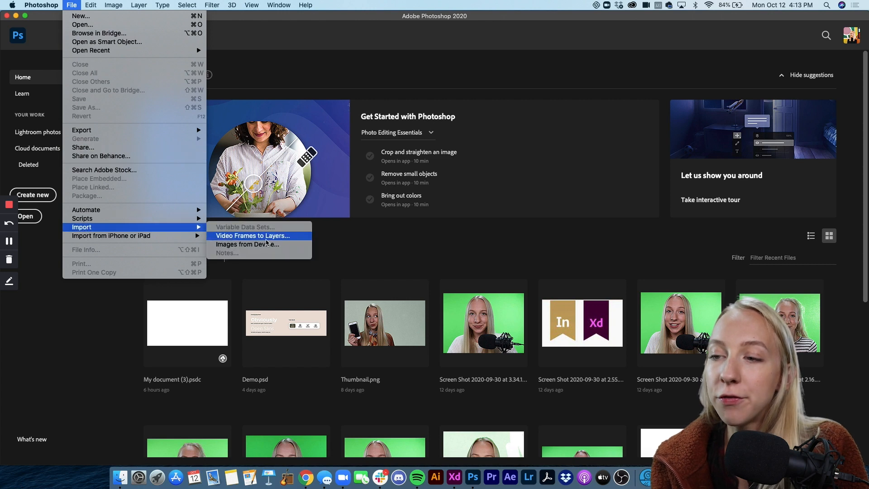
left_click(252, 235)
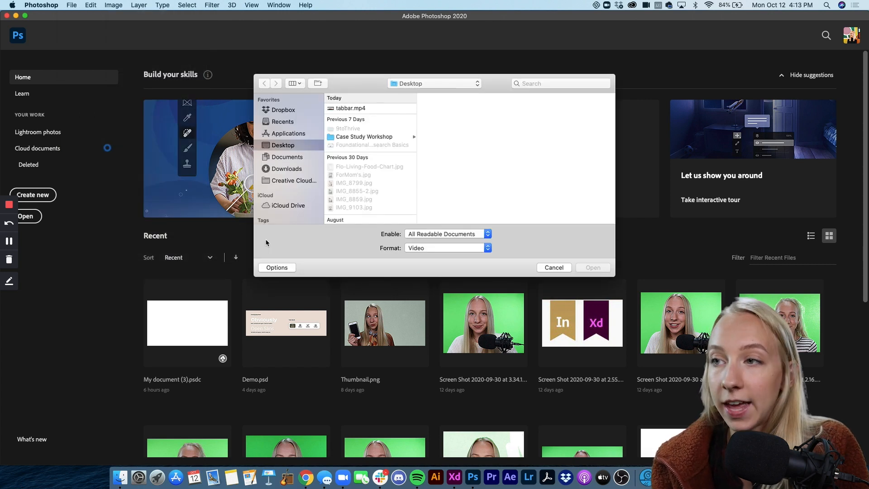
left_click(351, 108)
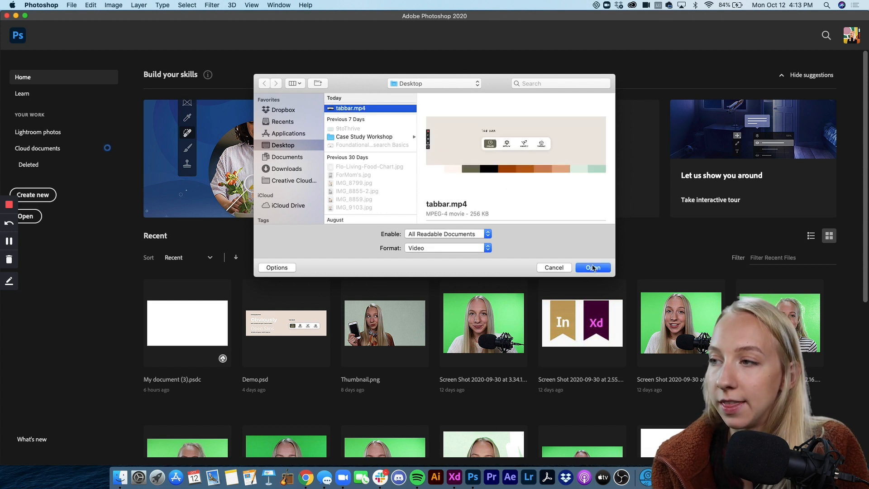
left_click(591, 268)
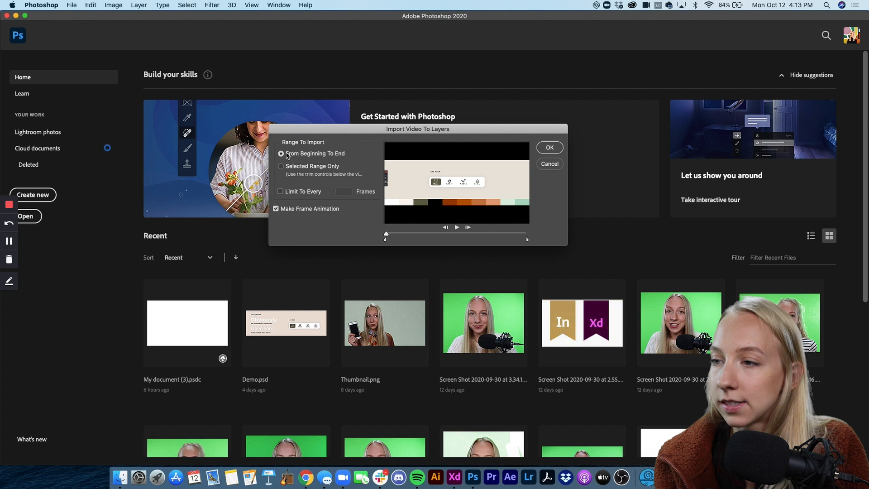
mouse_move(296, 199)
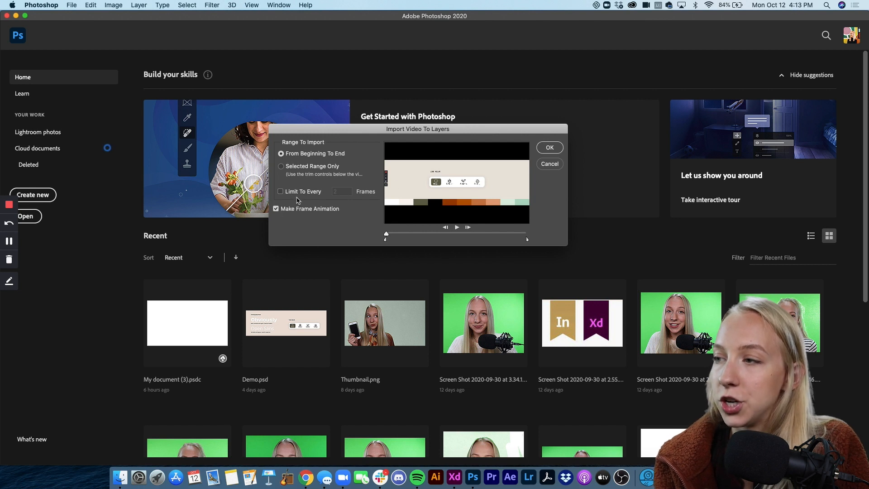
left_click(549, 147)
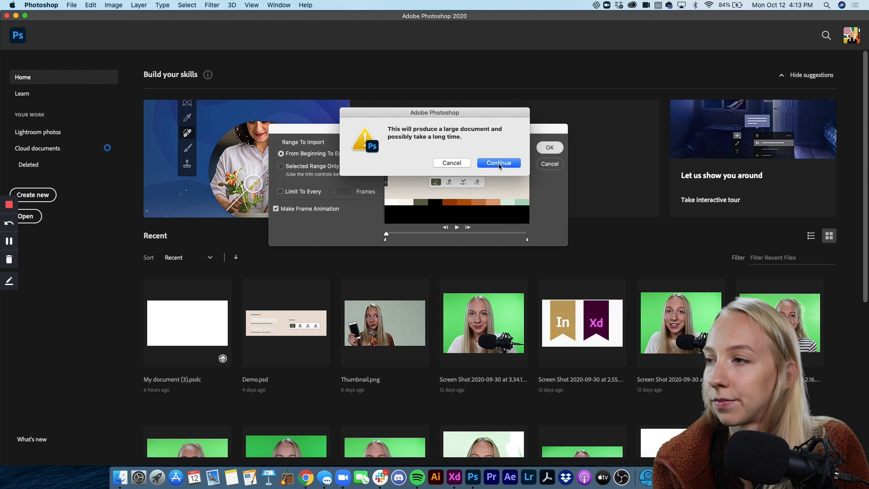
left_click(497, 162)
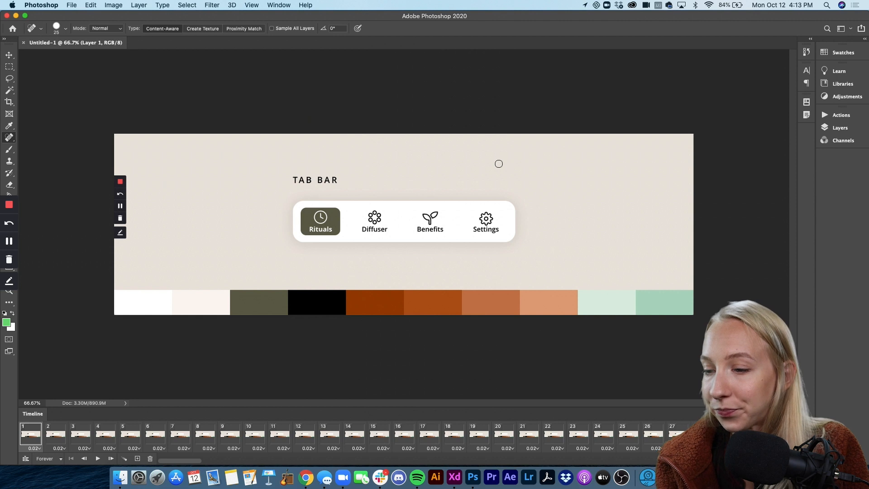
mouse_move(254, 439)
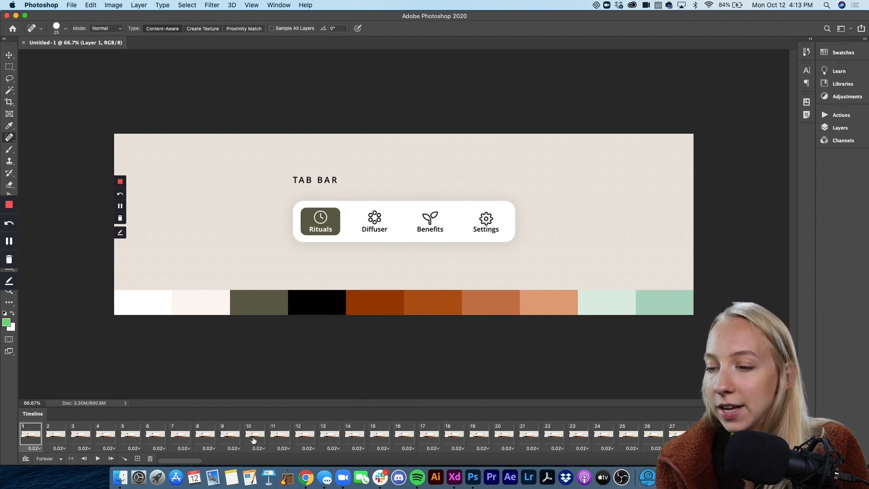
scroll("right", 3)
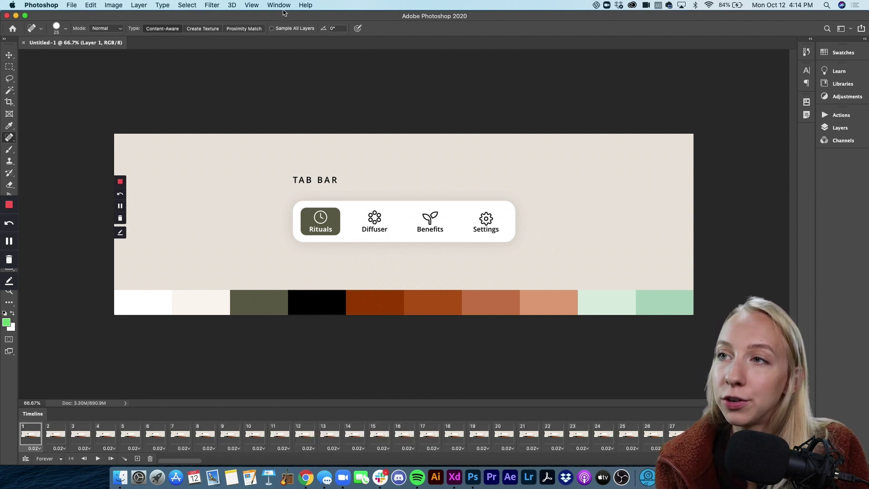
left_click(279, 5)
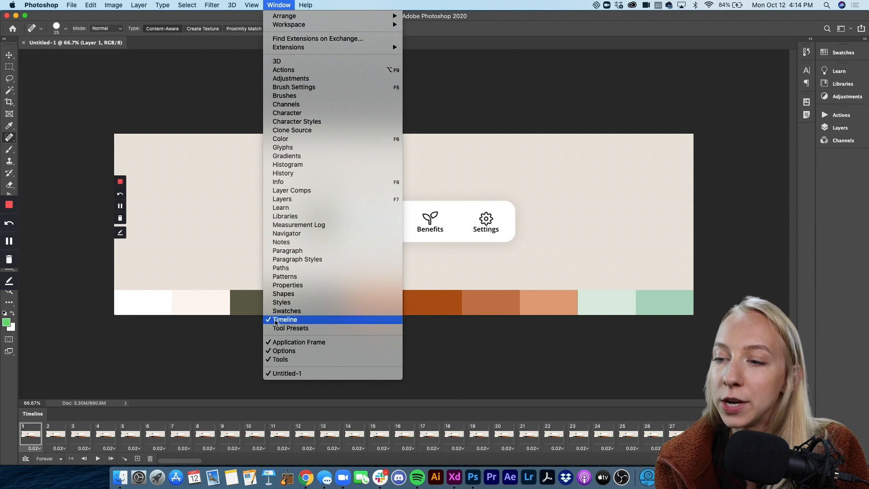
left_click(284, 319)
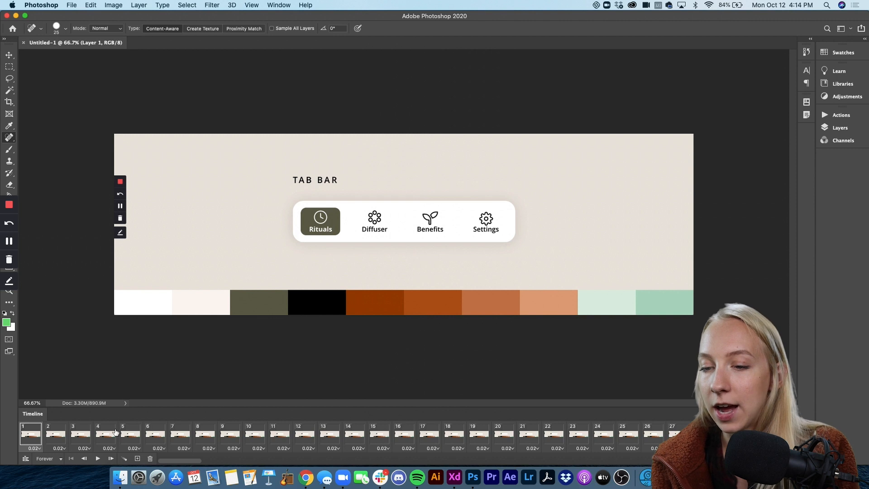
left_click(80, 433)
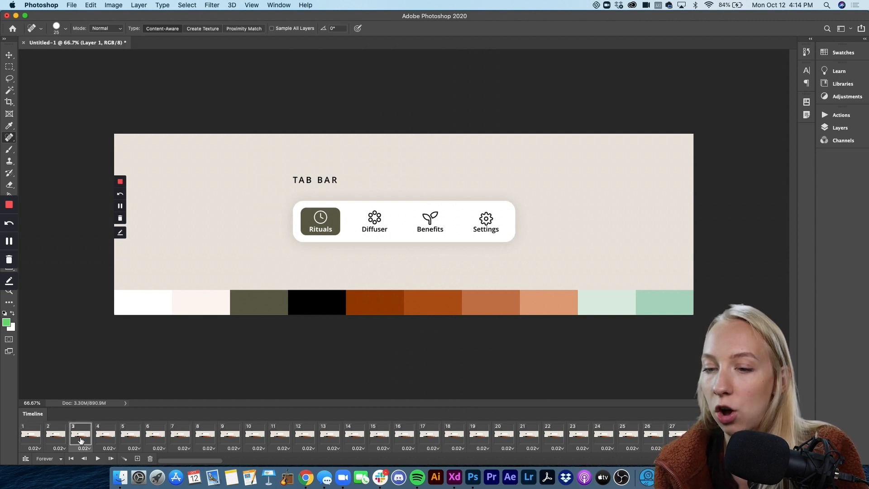
left_click(179, 434)
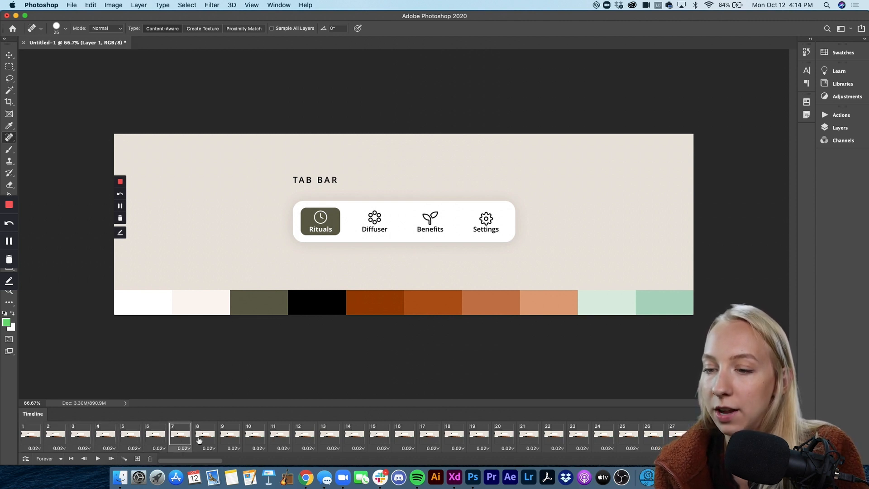
left_click(280, 435)
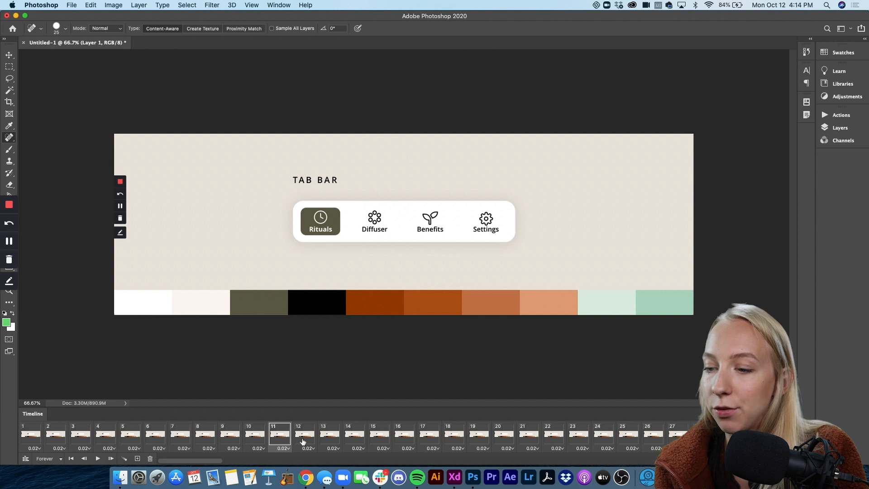
left_click(429, 434)
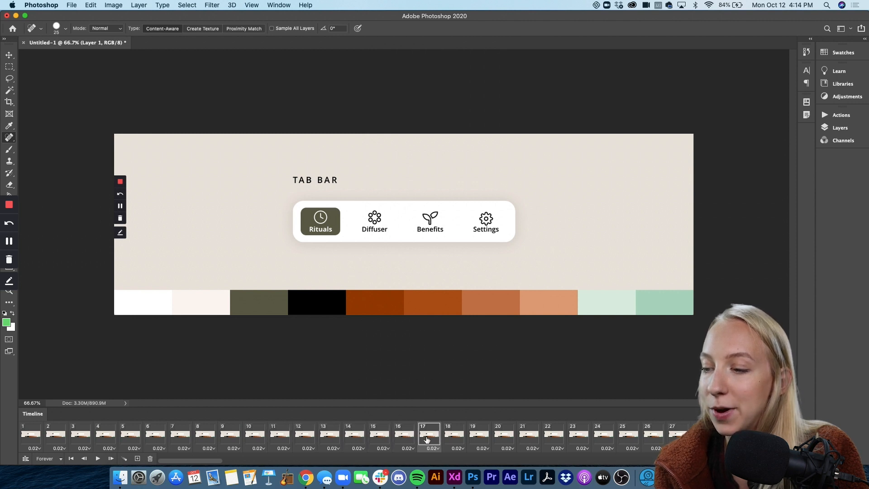
left_click(553, 434)
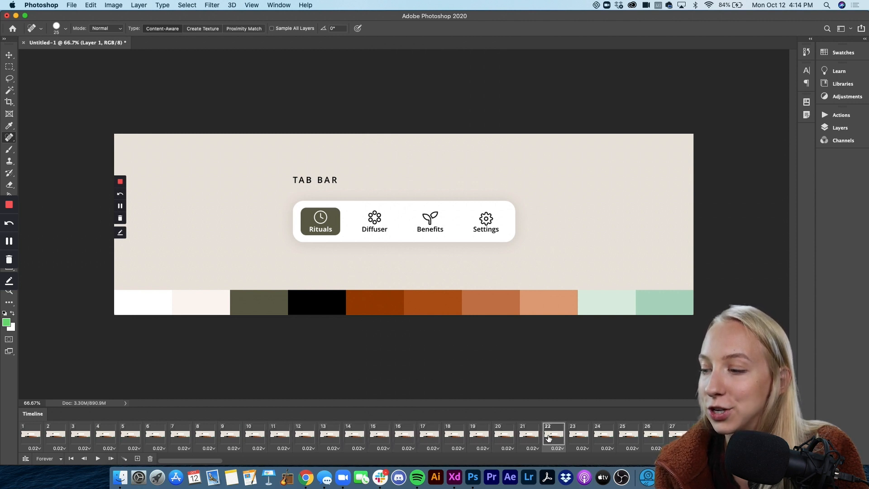
scroll("right", 3)
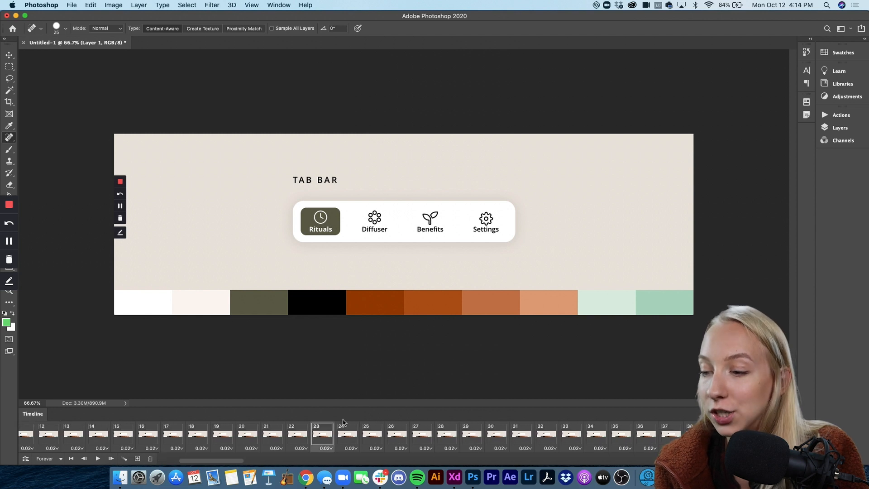
left_click(446, 433)
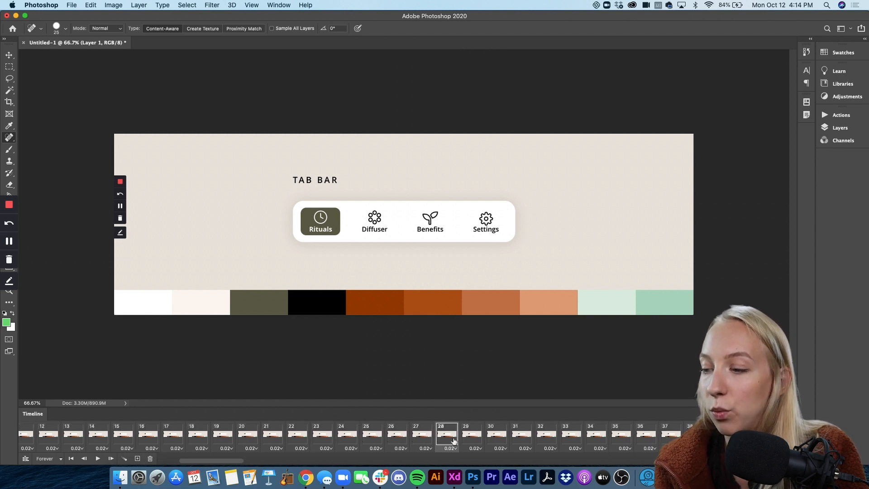
left_click(545, 434)
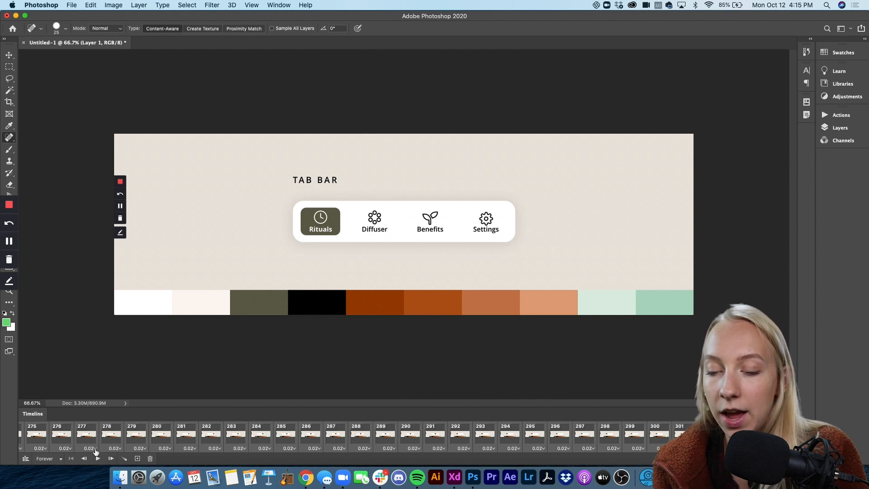
mouse_move(84, 458)
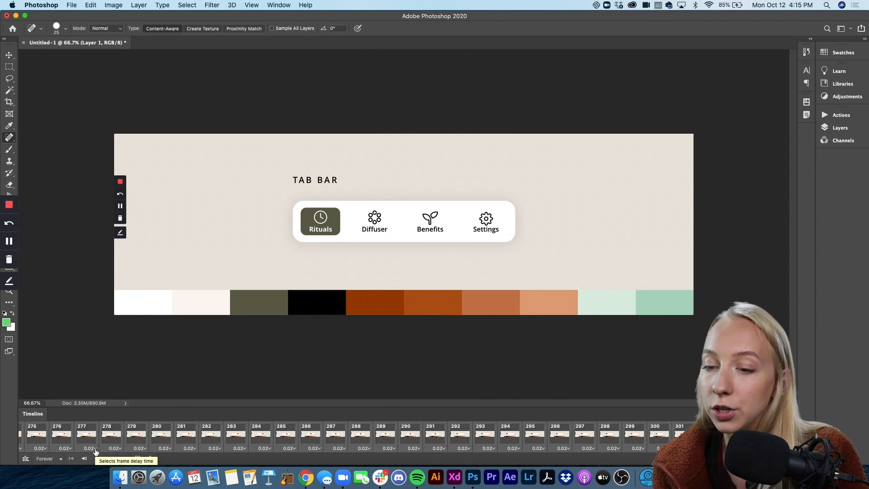
Step: Give all selected timeline frames No delay (0 s) instead of 0.02 s
left_click(89, 448)
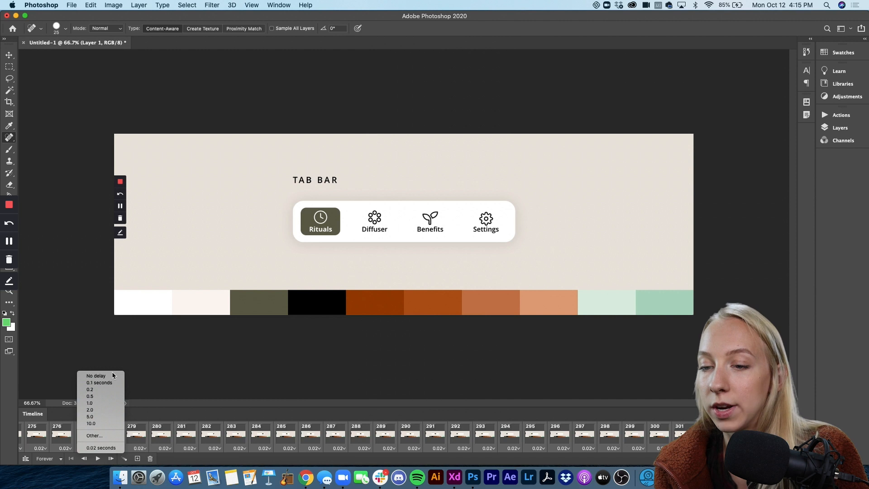
left_click(96, 374)
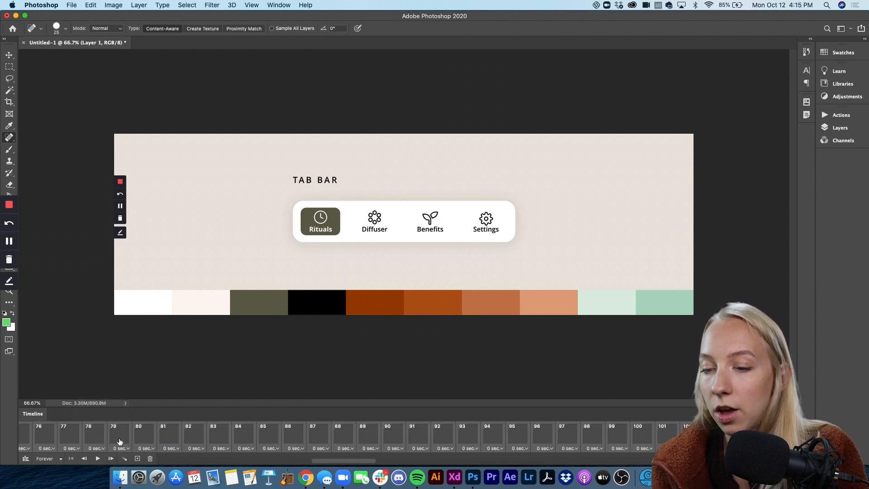
scroll("left", 3)
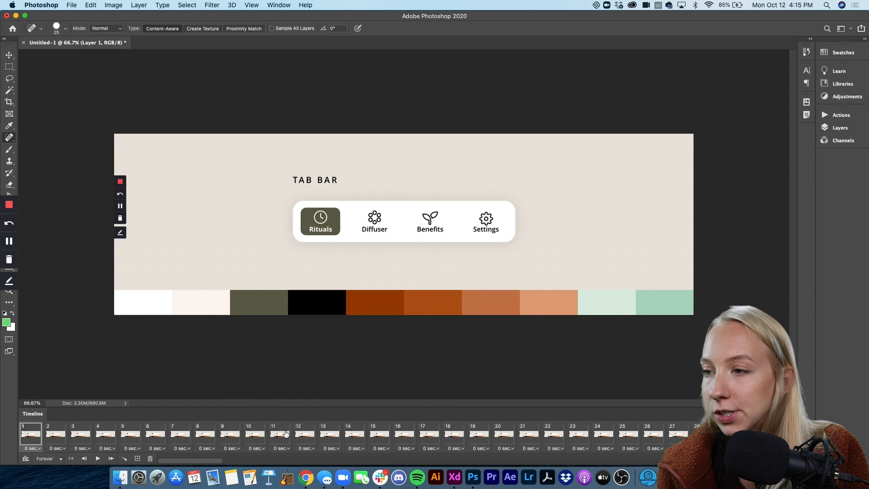
Step: Scrub frames 1, 62 and 61 to find where the Diffuser highlight begins changing
left_click(429, 434)
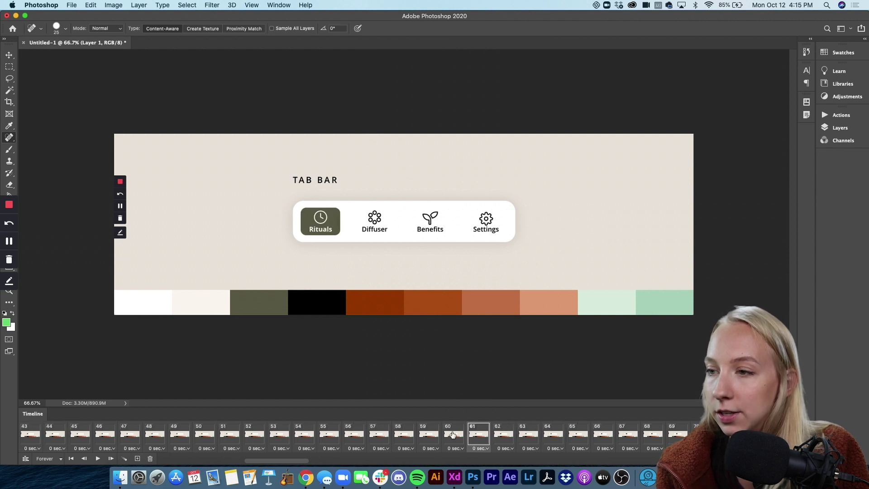
left_click(503, 434)
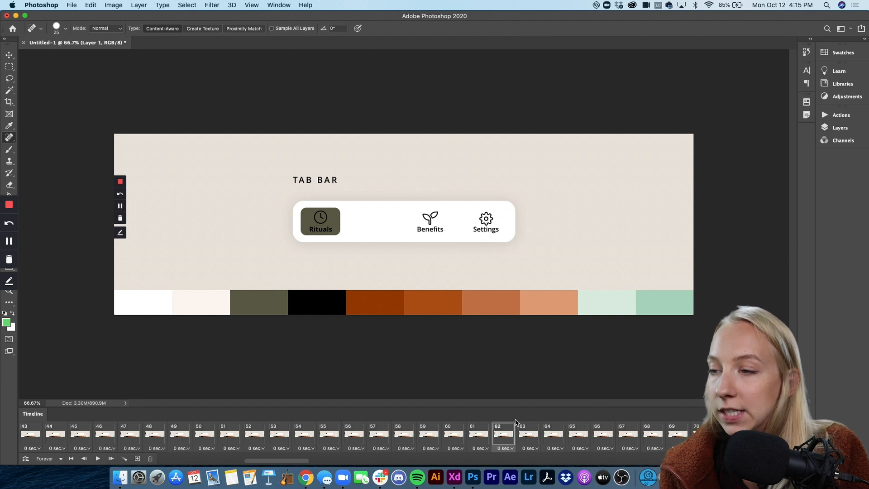
left_click(478, 434)
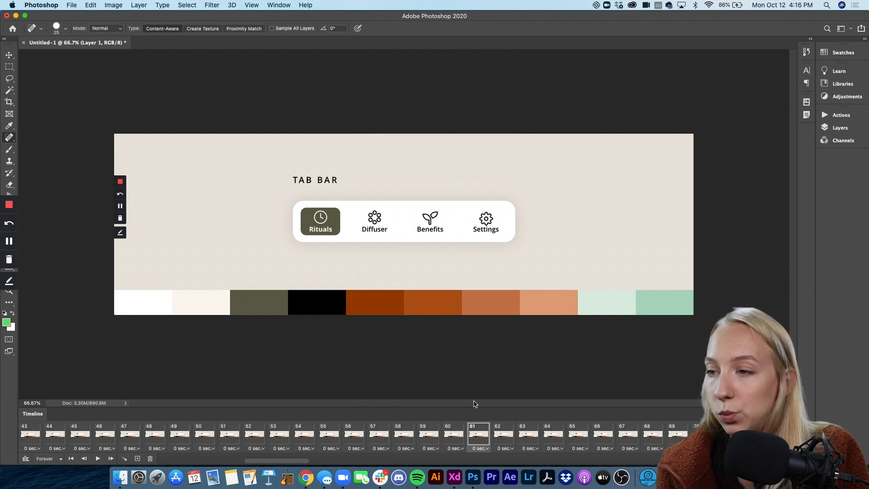
mouse_move(314, 243)
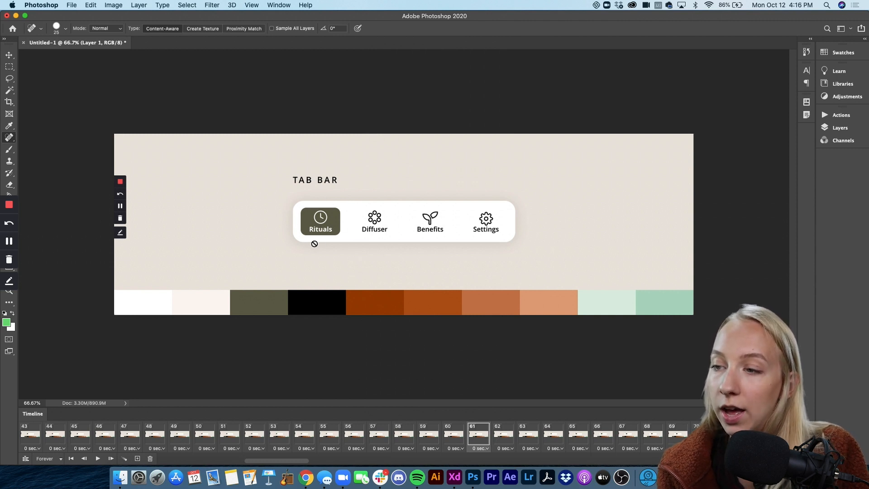
Step: Delete the idle frames 1 through 60 and confirm the deletion
left_click(453, 434)
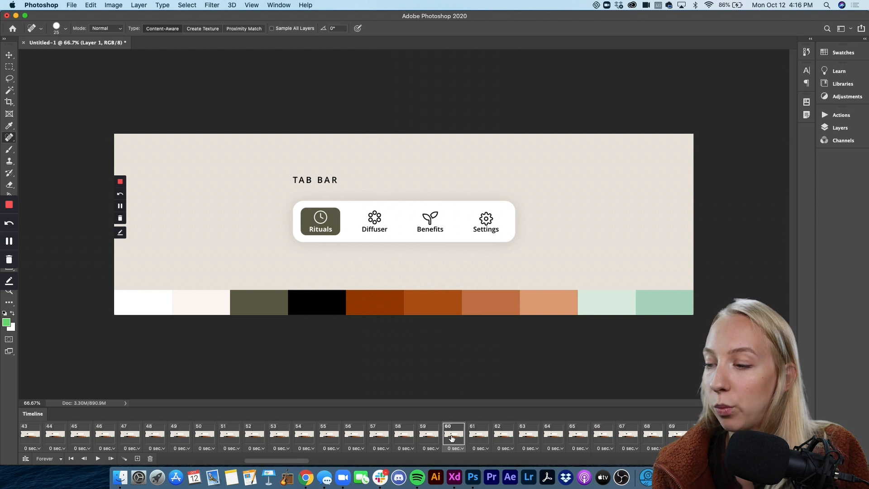
scroll("left", 3)
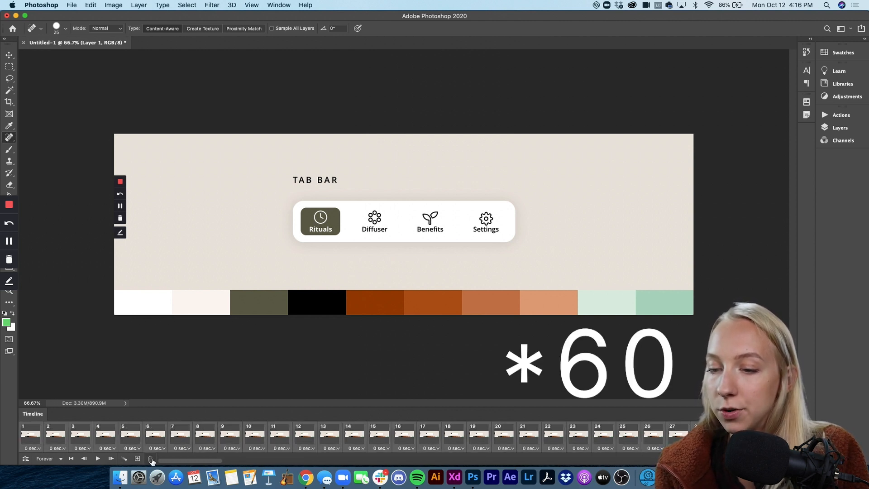
left_click(149, 458)
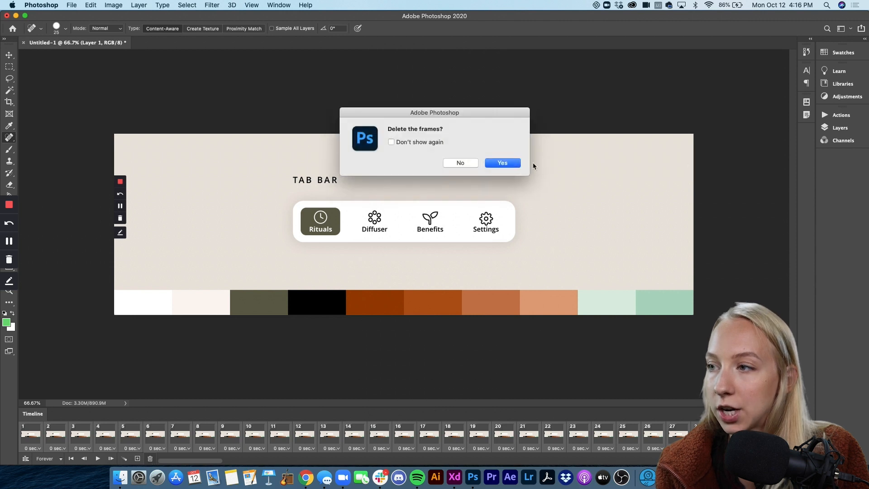
left_click(502, 161)
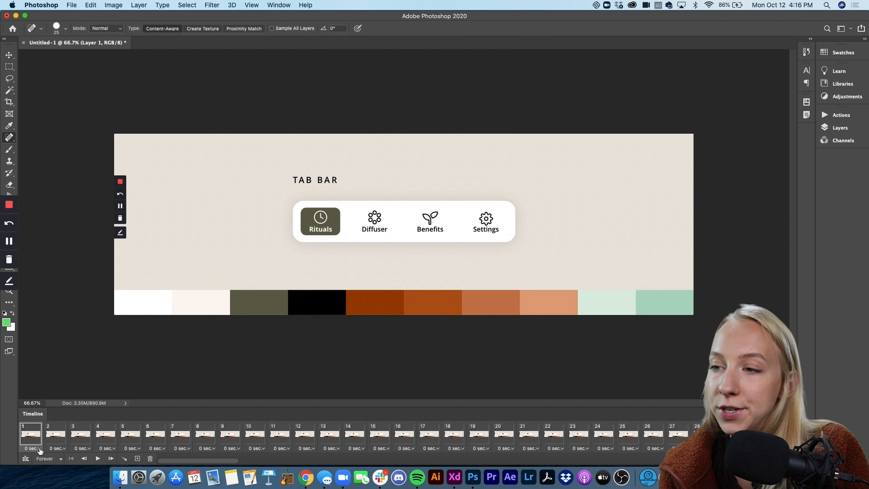
Step: Give frame 1 and frame 21 (Diffuser fully highlighted) 1-second delays
left_click(36, 448)
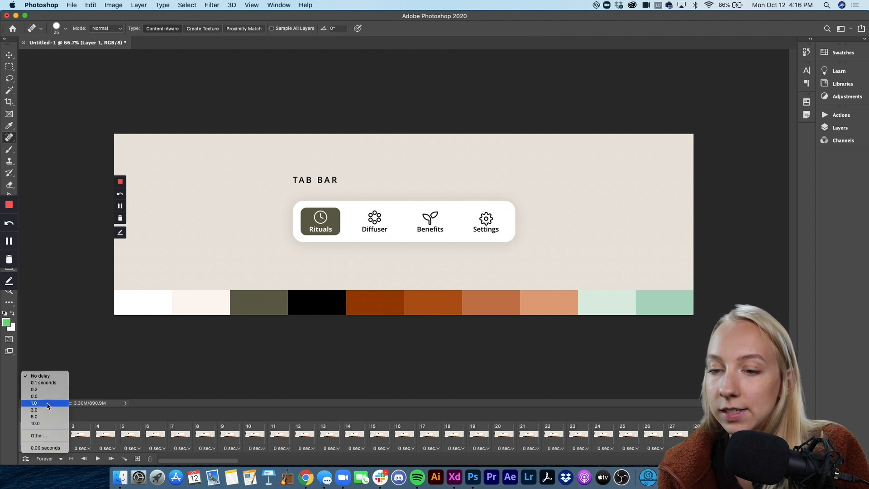
left_click(34, 403)
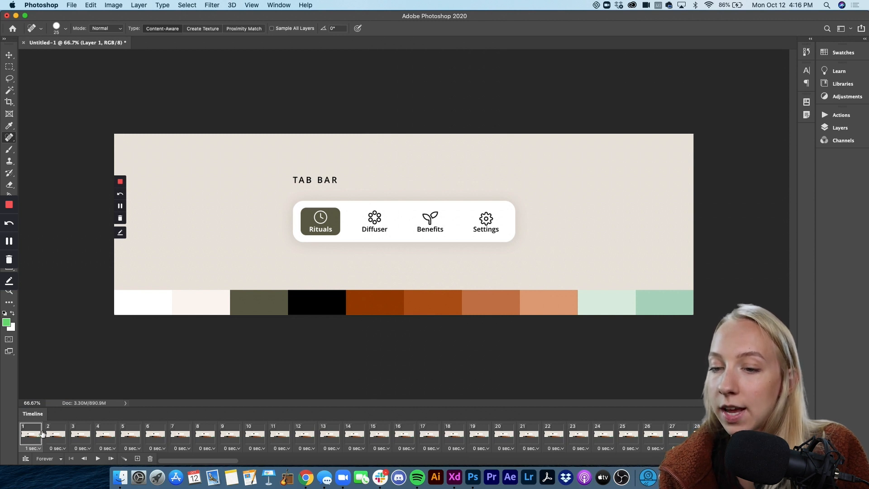
left_click(105, 434)
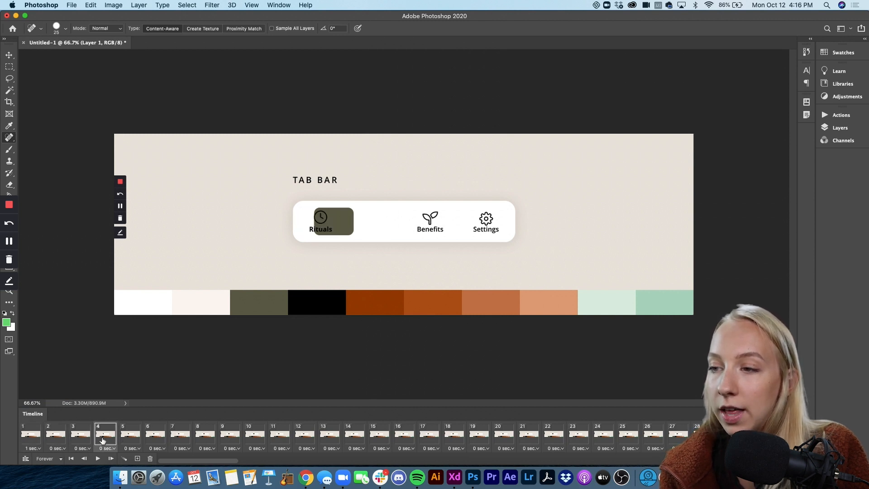
left_click(229, 433)
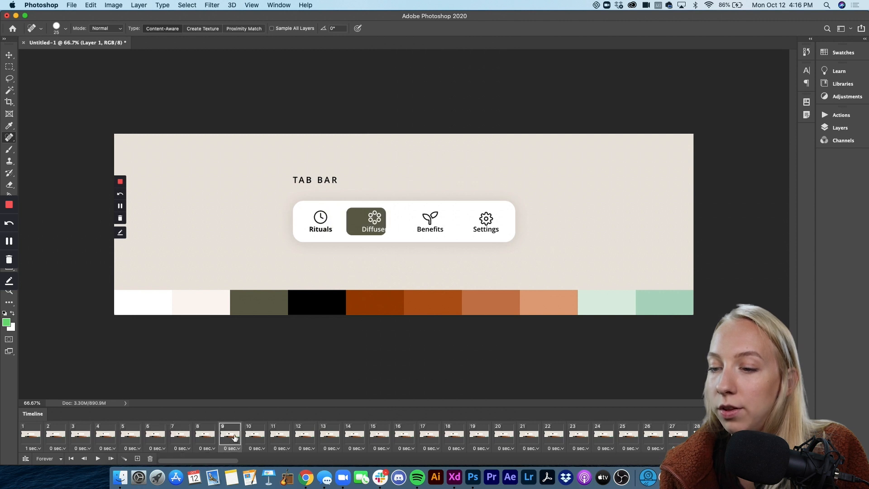
left_click(354, 434)
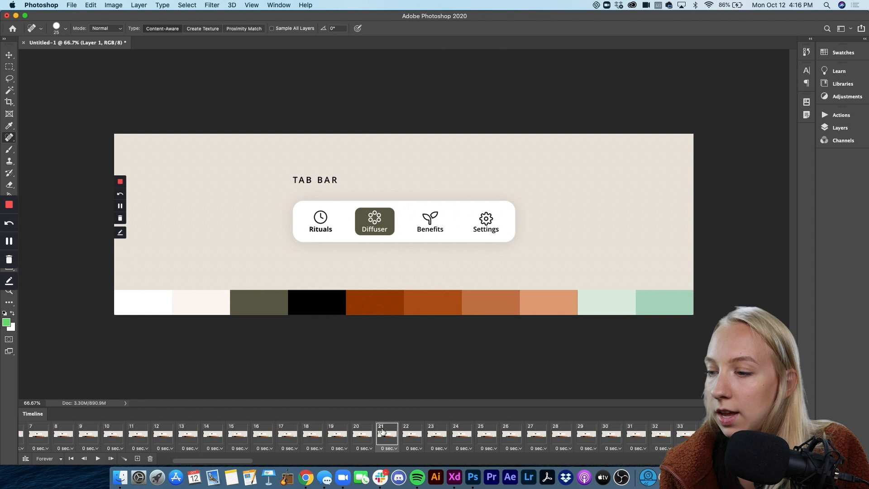
mouse_move(385, 438)
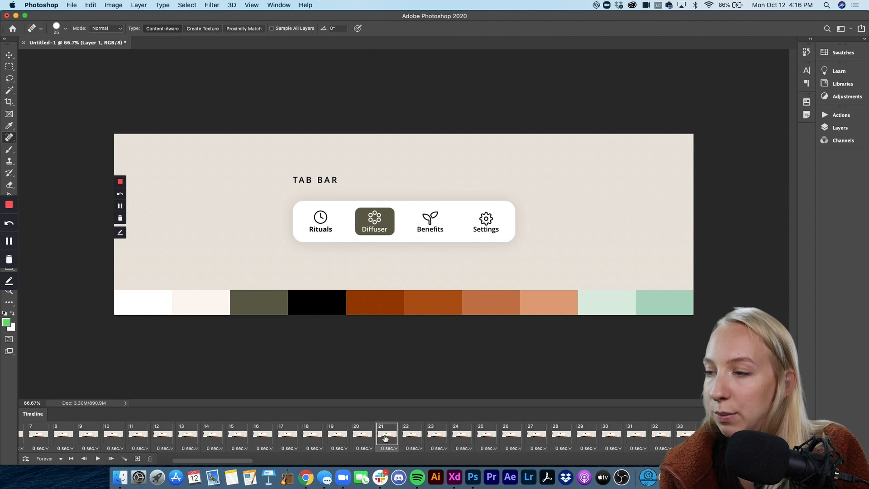
left_click(386, 448)
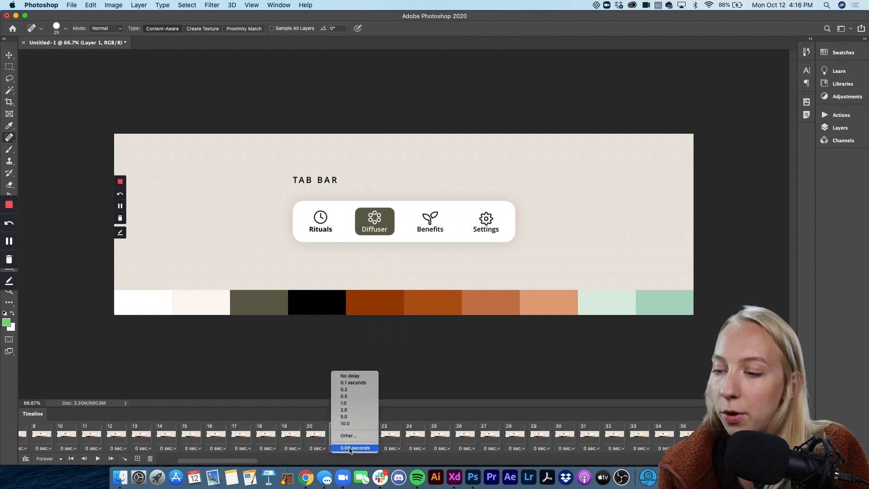
left_click(343, 403)
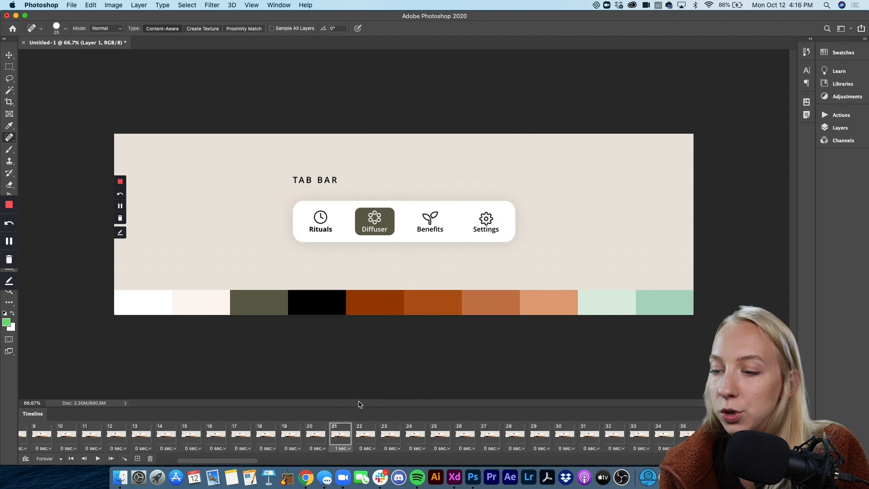
Step: Delete the selected run of in-between frames after the Diffuser key frame
scroll("right", 3)
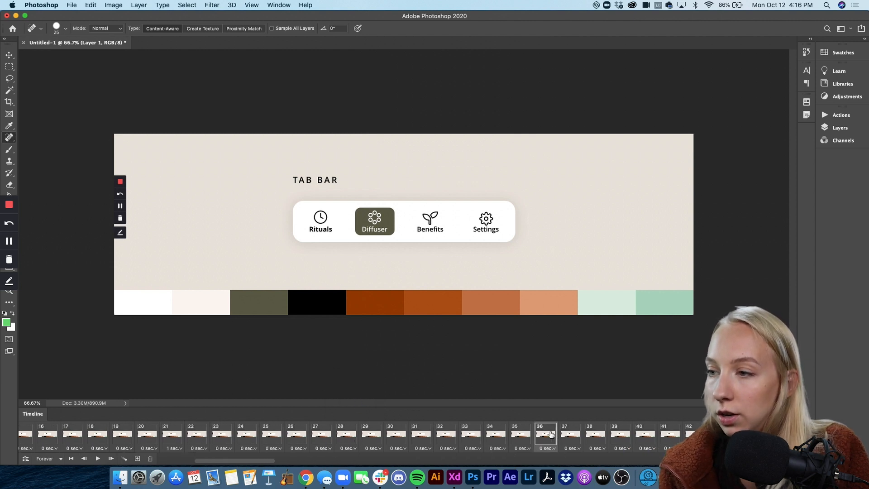
scroll("right", 3)
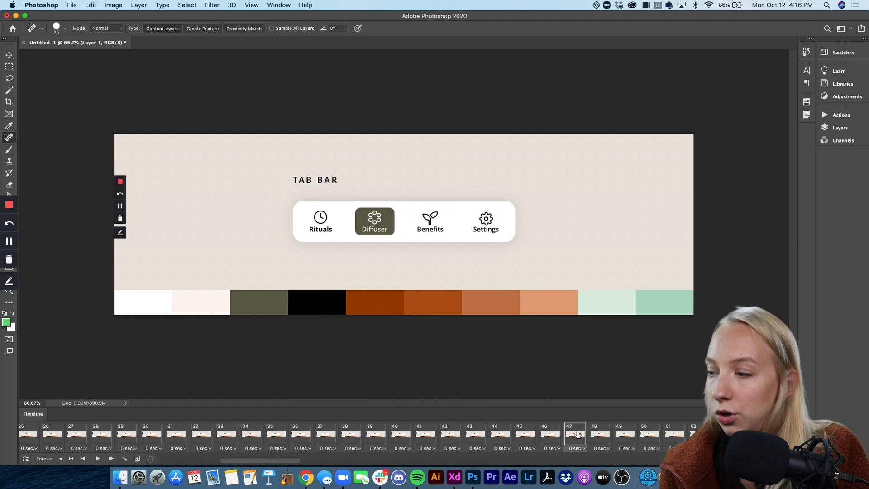
scroll("right", 3)
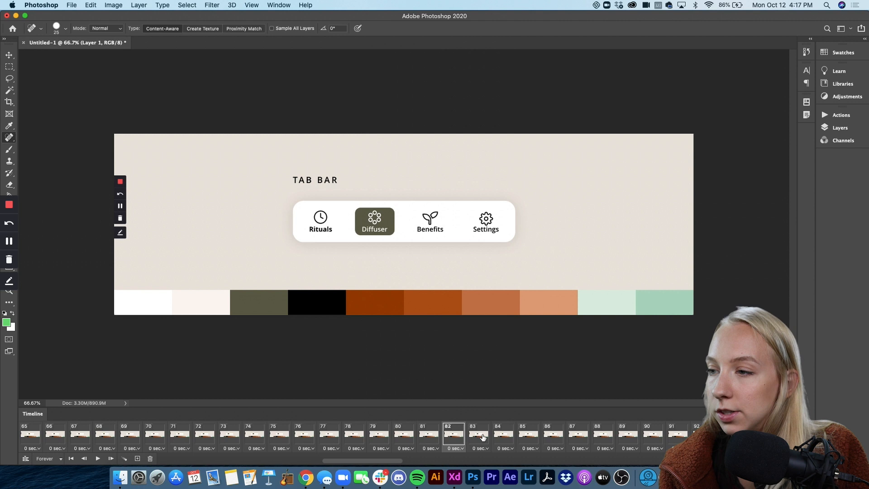
scroll("left", 3)
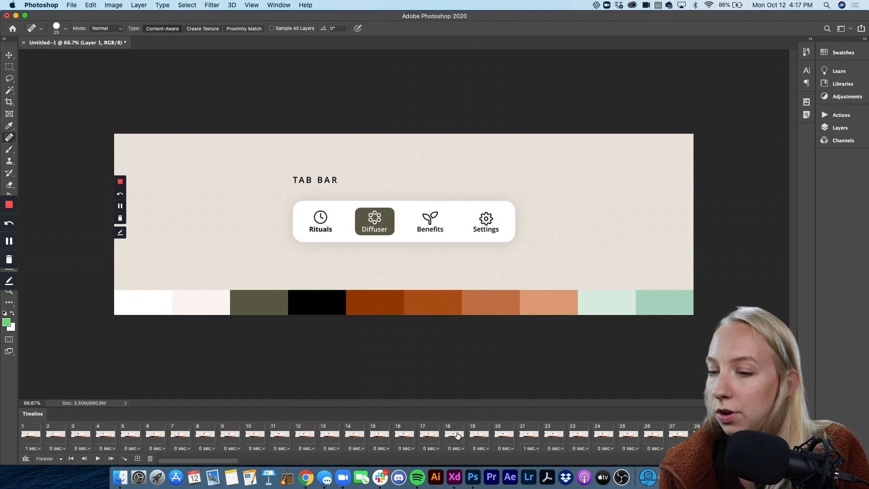
scroll("right", 3)
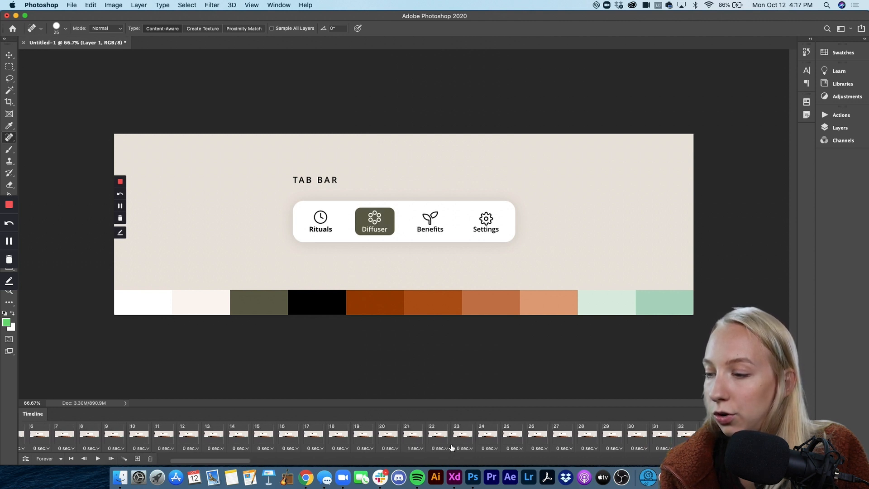
scroll("right", 3)
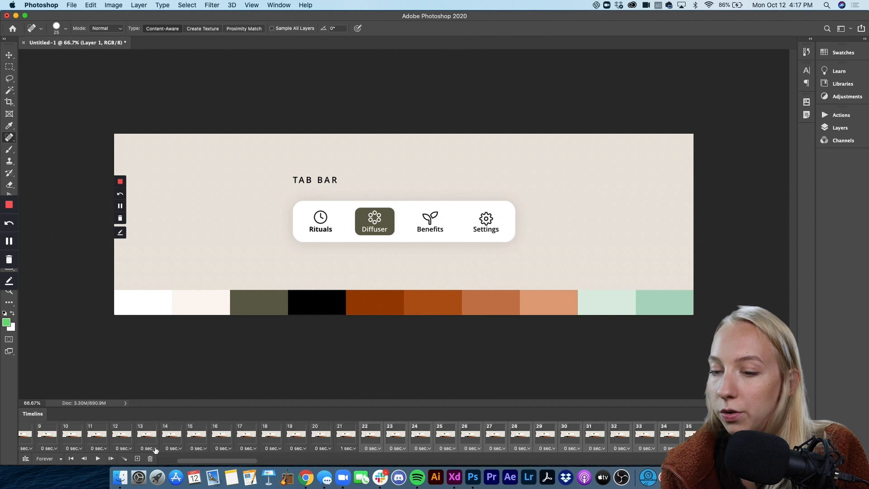
left_click(149, 458)
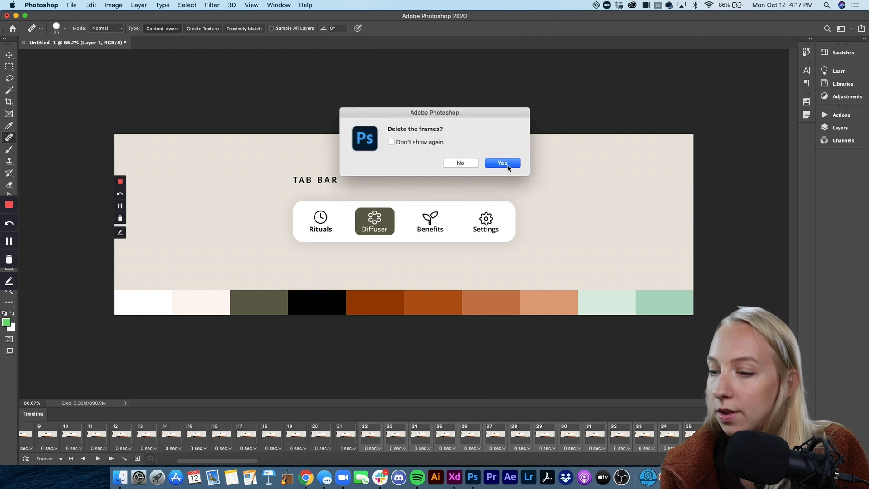
left_click(501, 162)
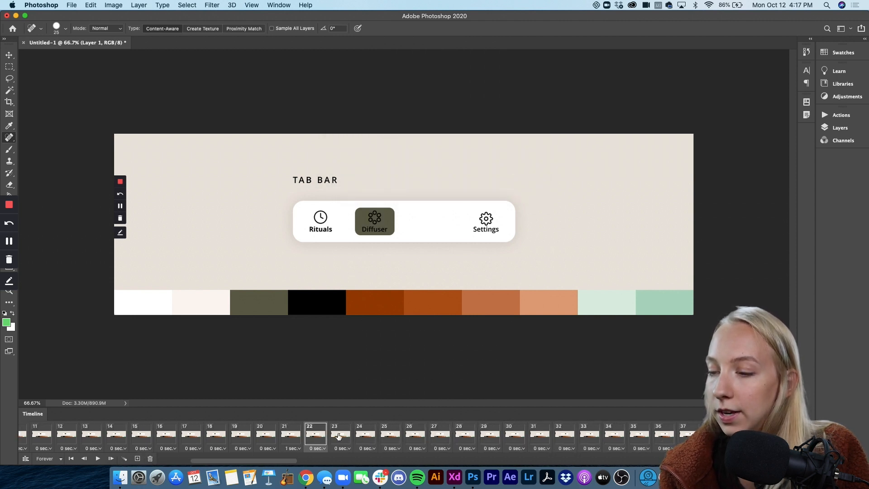
Step: Give the Benefits key frame a 1-second hold and delete the next in-between frames
left_click(364, 434)
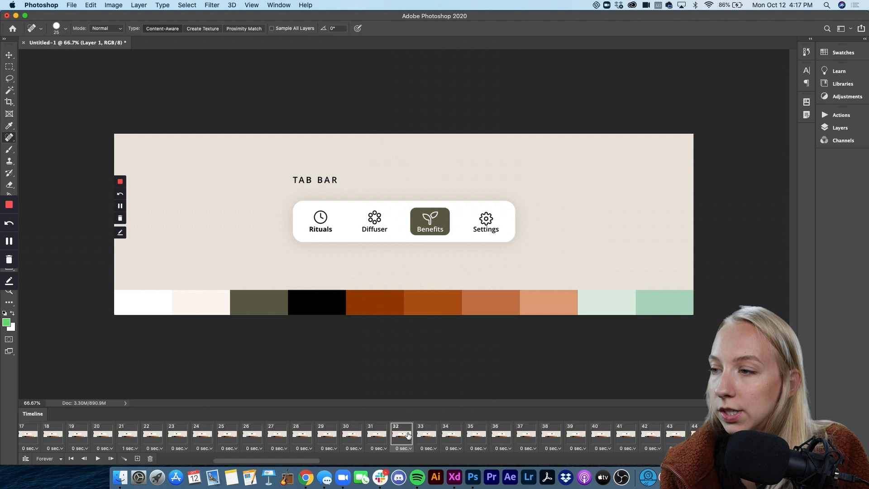
left_click(475, 433)
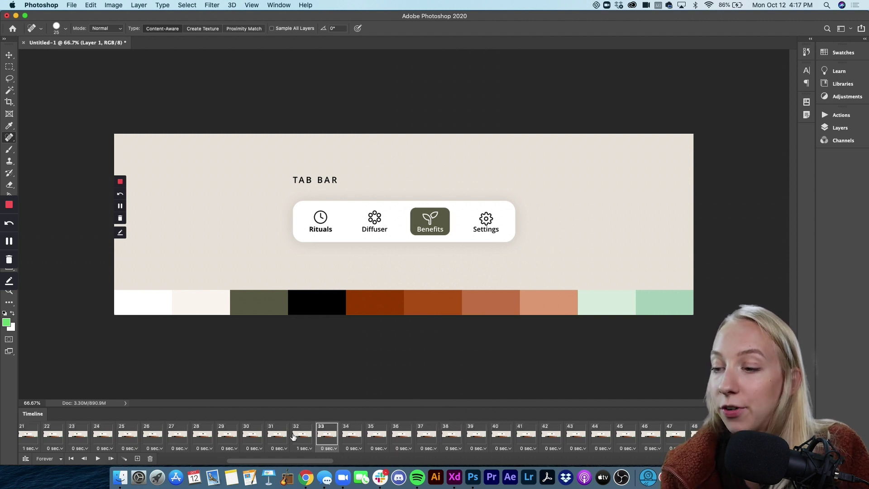
scroll("right", 3)
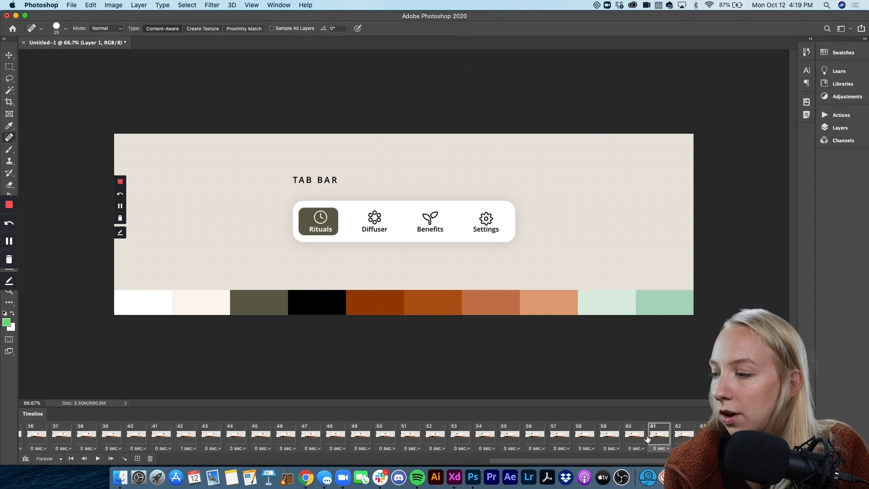
left_click(149, 458)
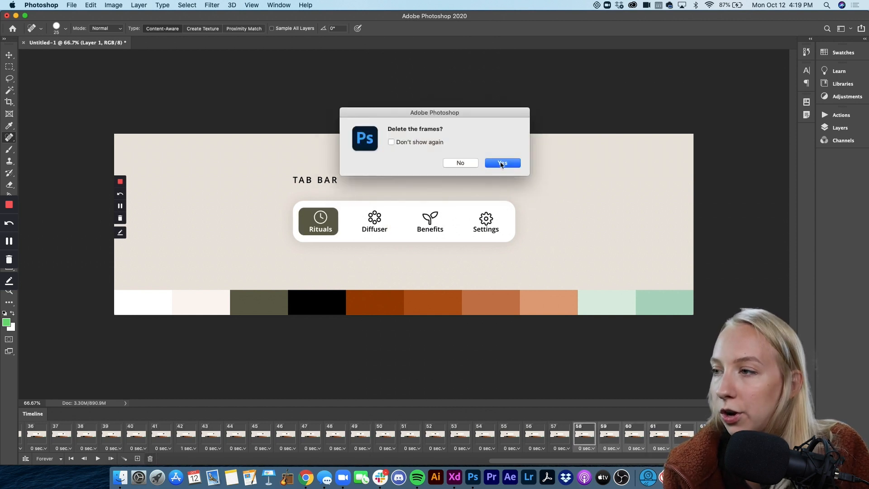
left_click(502, 162)
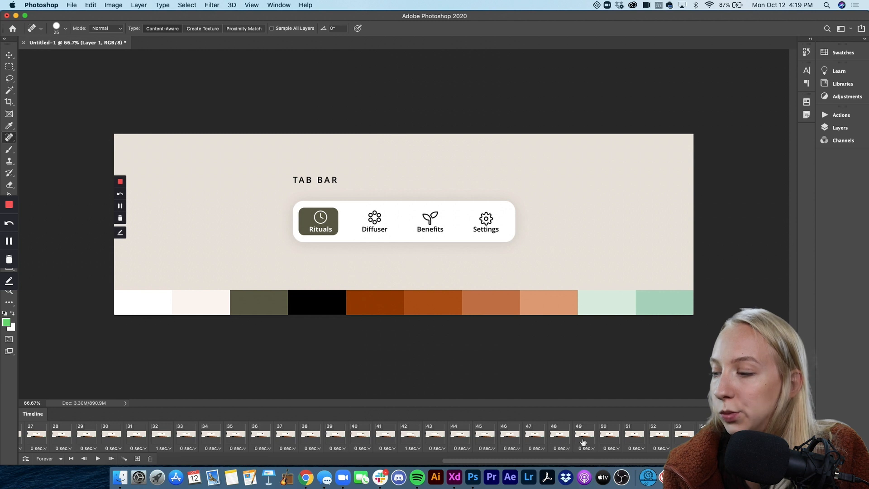
scroll("left", 3)
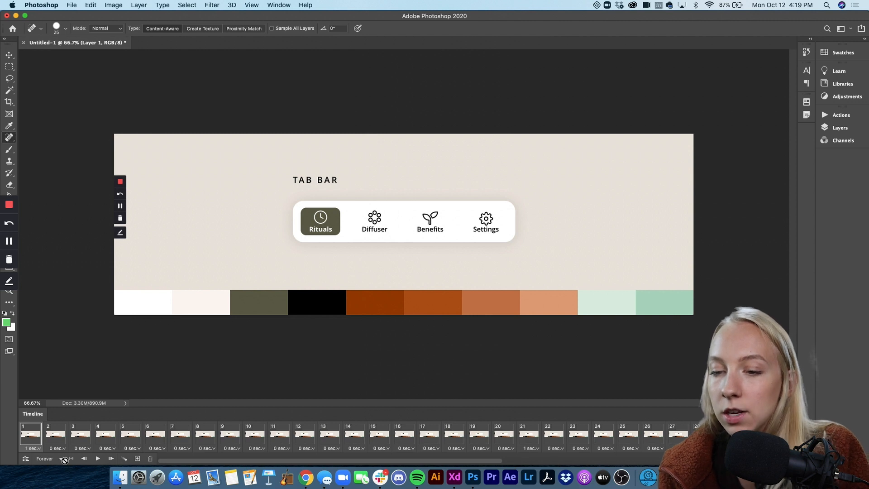
left_click(44, 458)
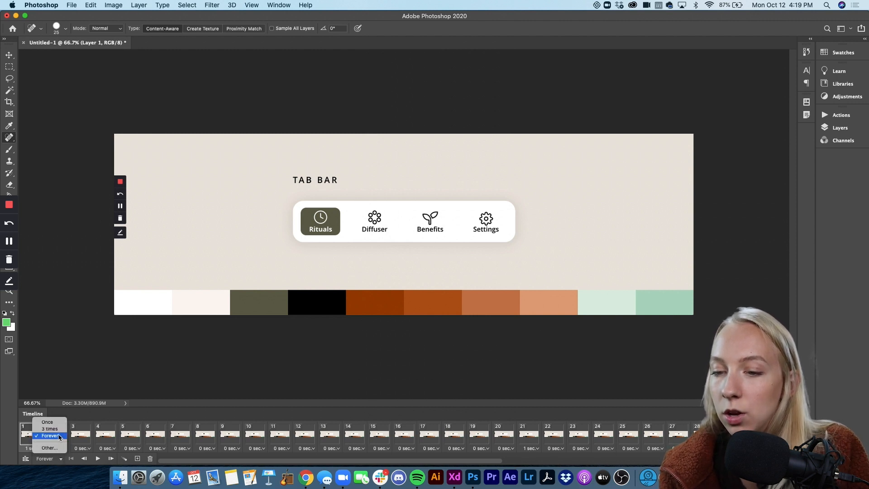
left_click(48, 435)
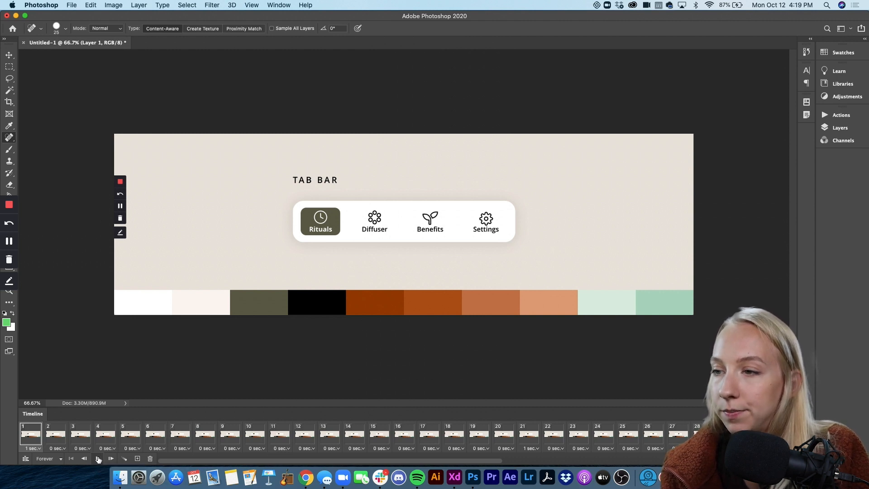
left_click(109, 458)
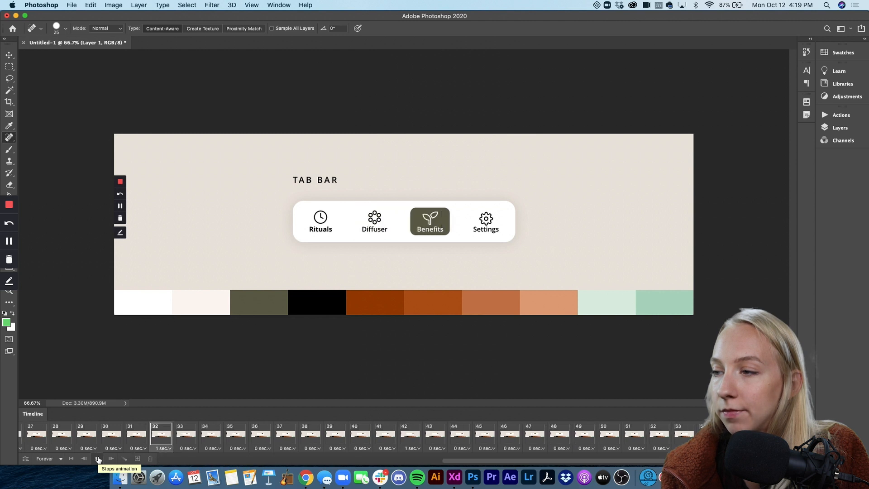
left_click(109, 458)
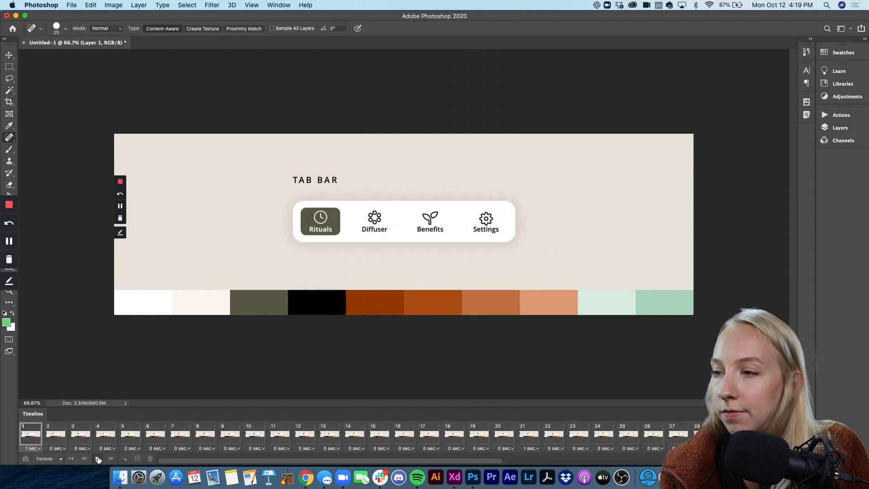
left_click(98, 458)
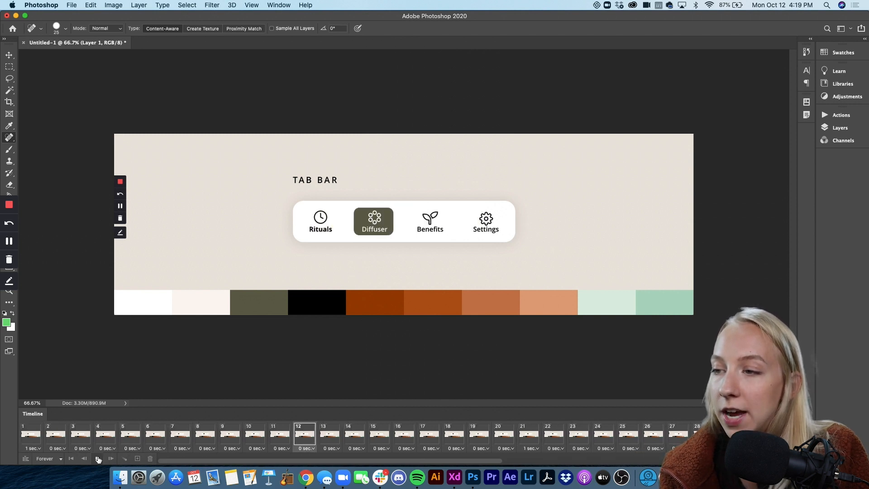
left_click(98, 458)
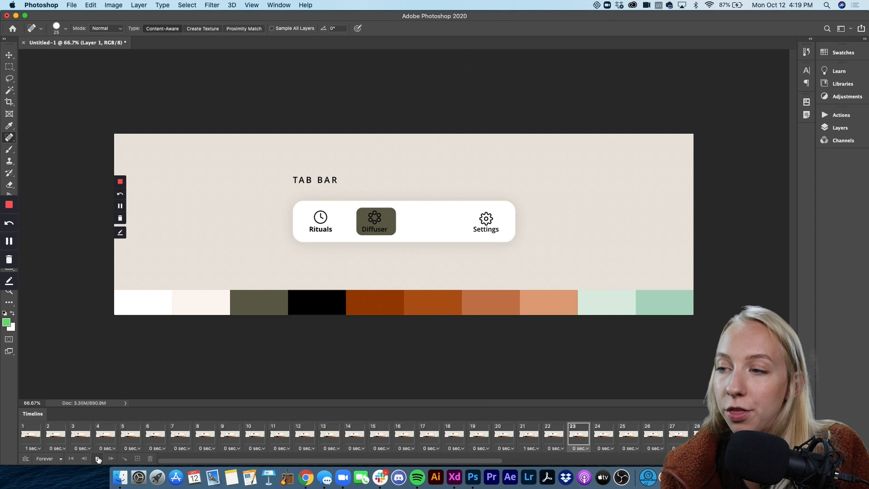
left_click(98, 458)
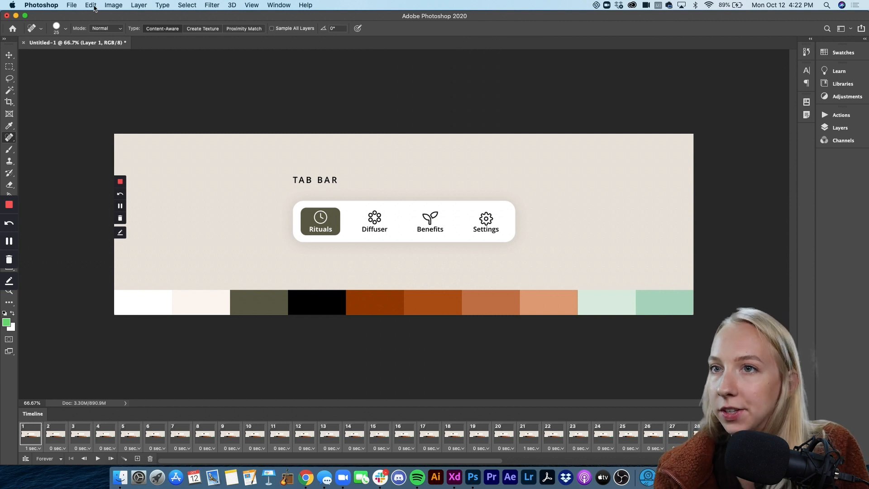
Step: Go to the File menu's Export commands for Save for Web
left_click(71, 6)
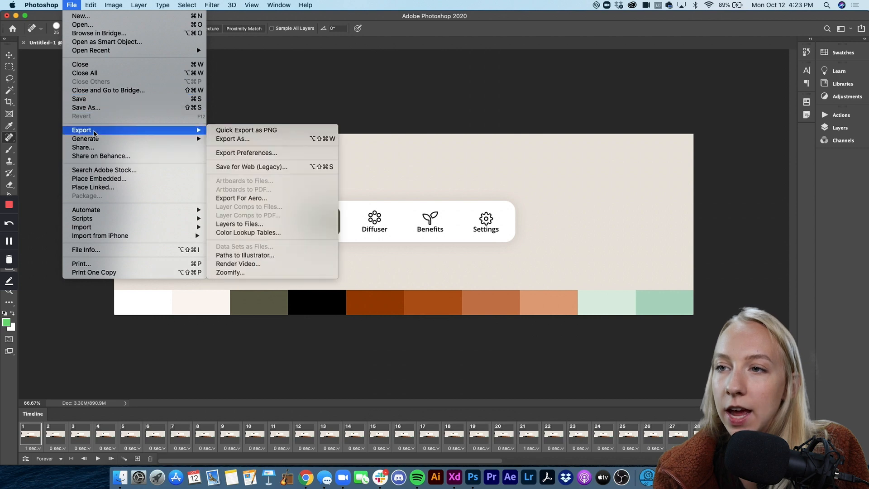
mouse_move(241, 167)
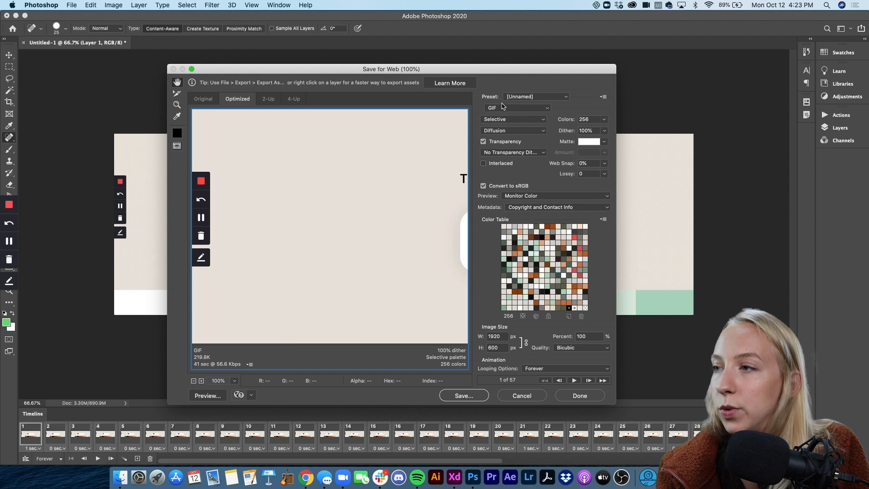
mouse_move(497, 108)
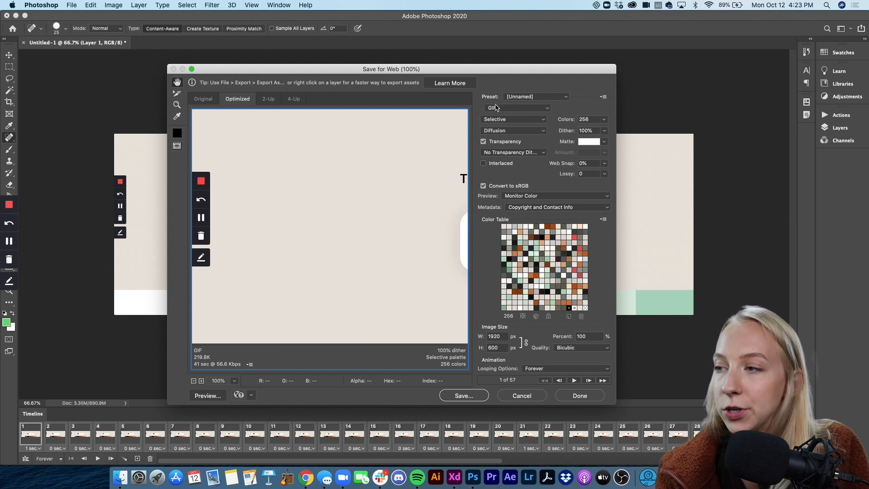
mouse_move(586, 109)
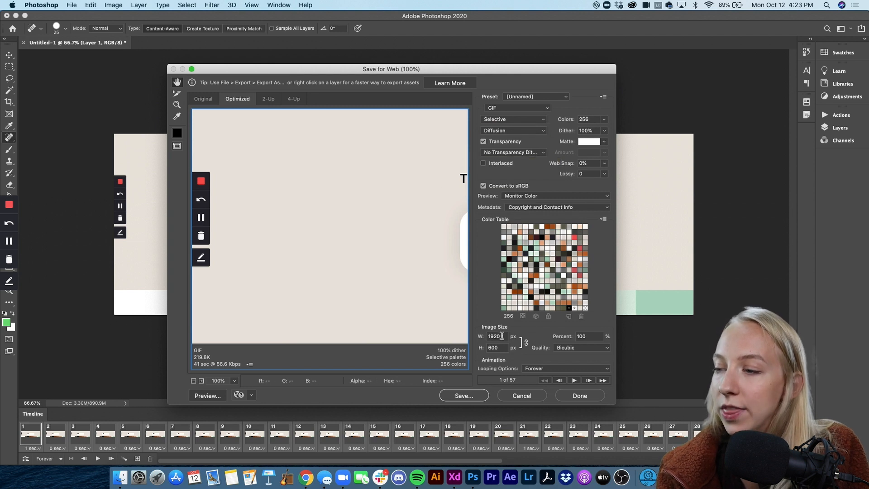
mouse_move(496, 337)
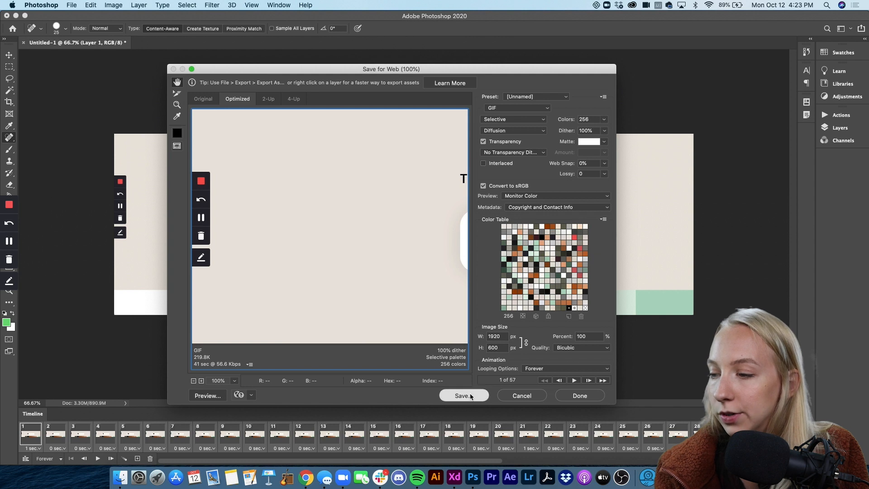
Step: Save the GIF as tabbar.gif on the Desktop and close its Quick Look preview
left_click(463, 396)
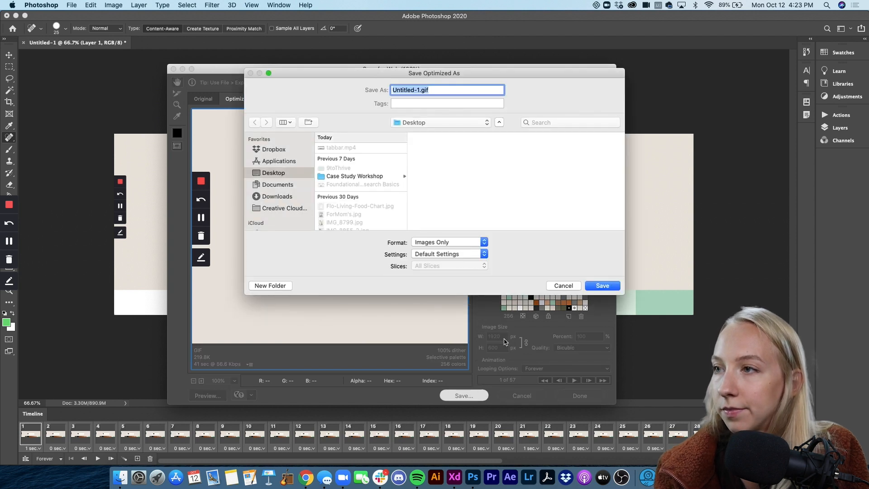
mouse_move(464, 209)
type("tabbar")
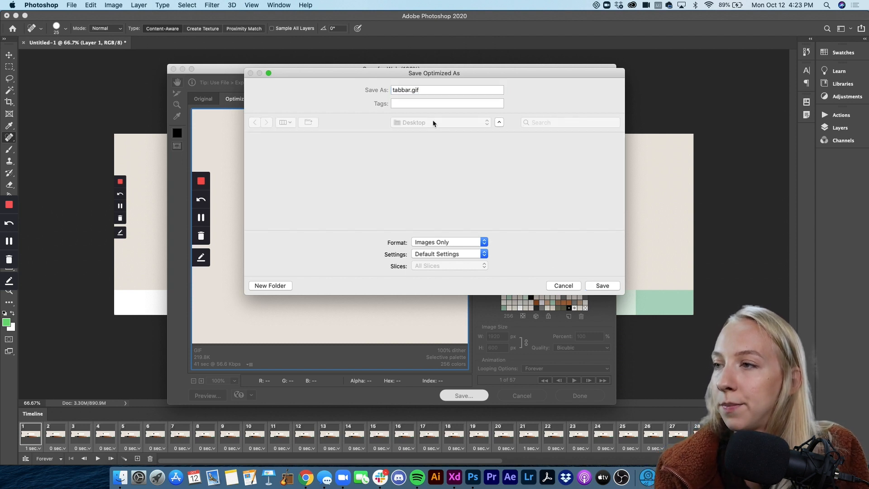
left_click(601, 285)
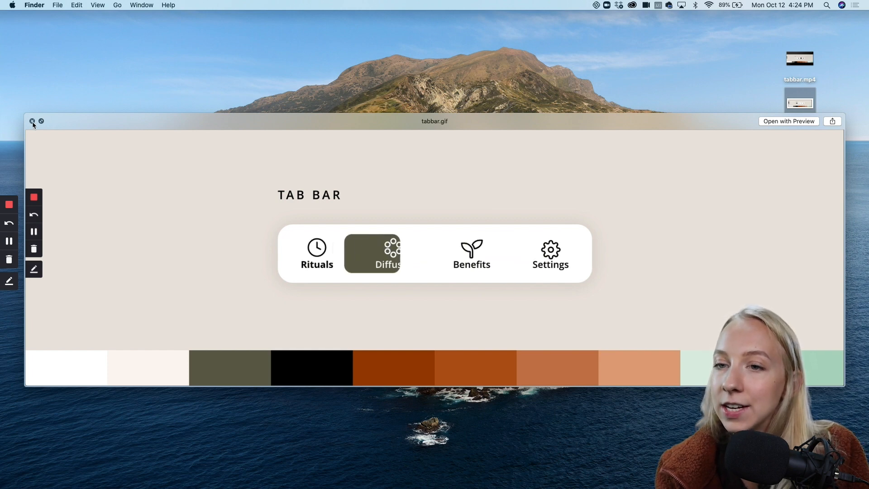
left_click(31, 121)
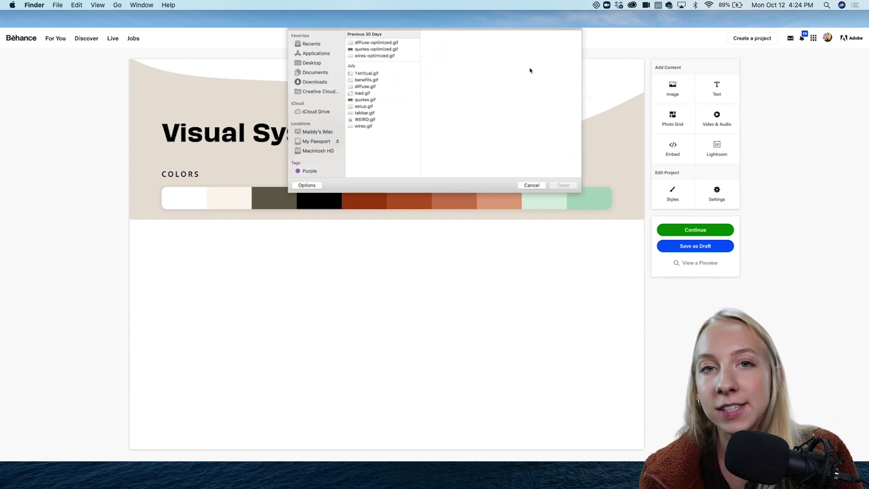
Step: Upload tabbar.gif as an image to the project and dismiss the Project Styles dialog
left_click(530, 184)
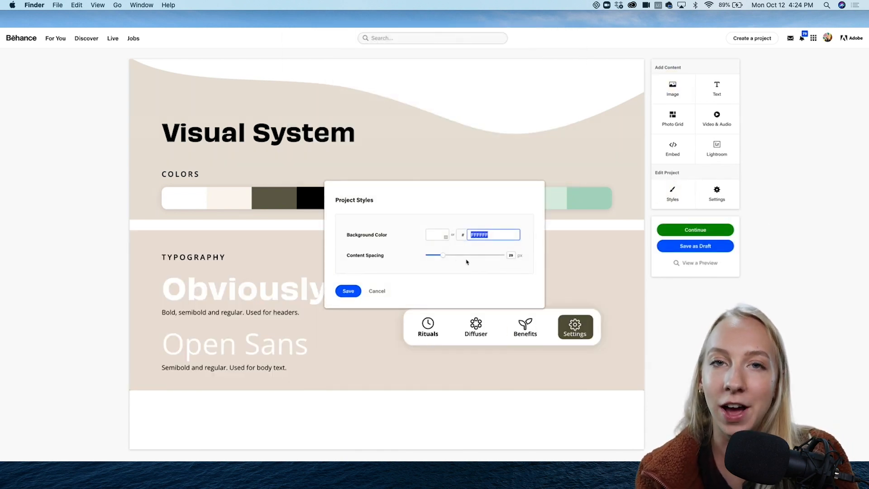
left_click(348, 291)
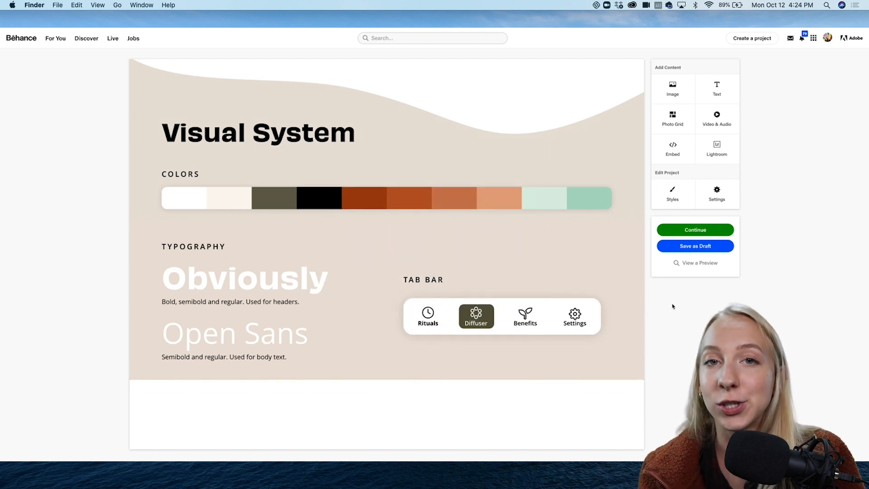
left_click(524, 315)
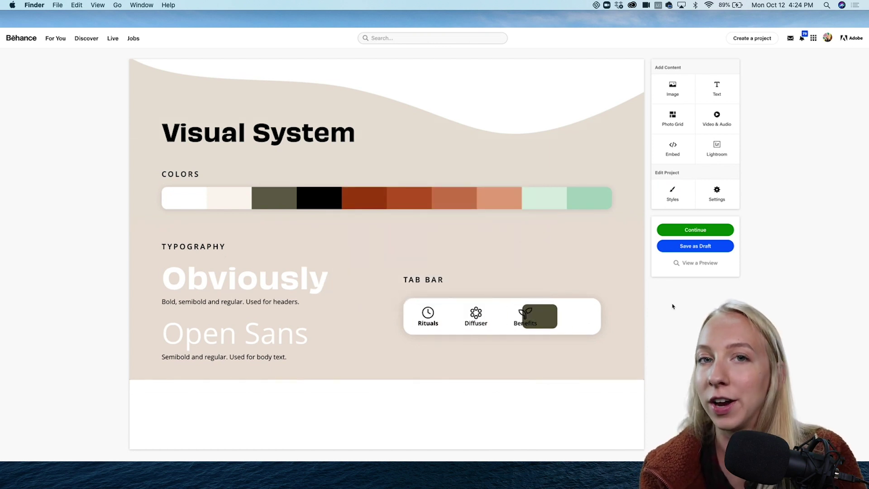